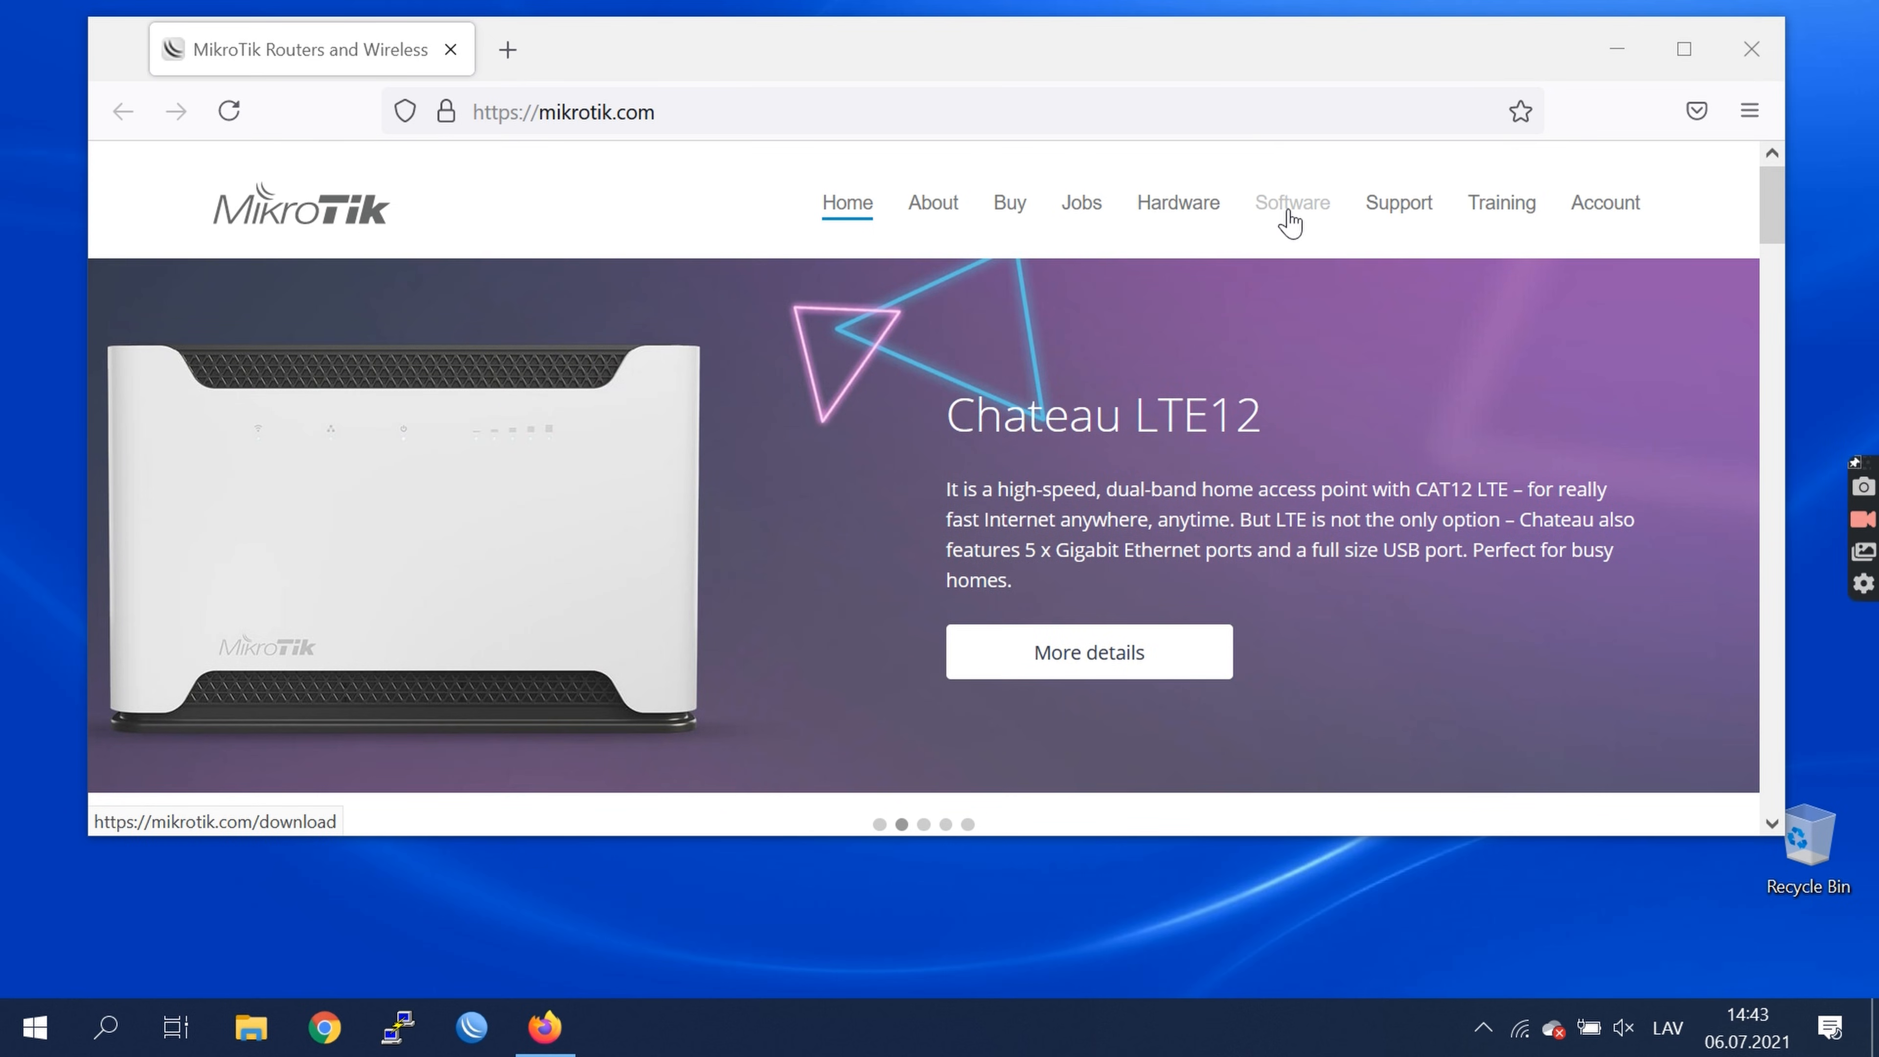
Find 'hap ac' on the Software Downloads page and download its MIPSBE Main package
{"action": "left_click", "coordinate": [1292, 202]}
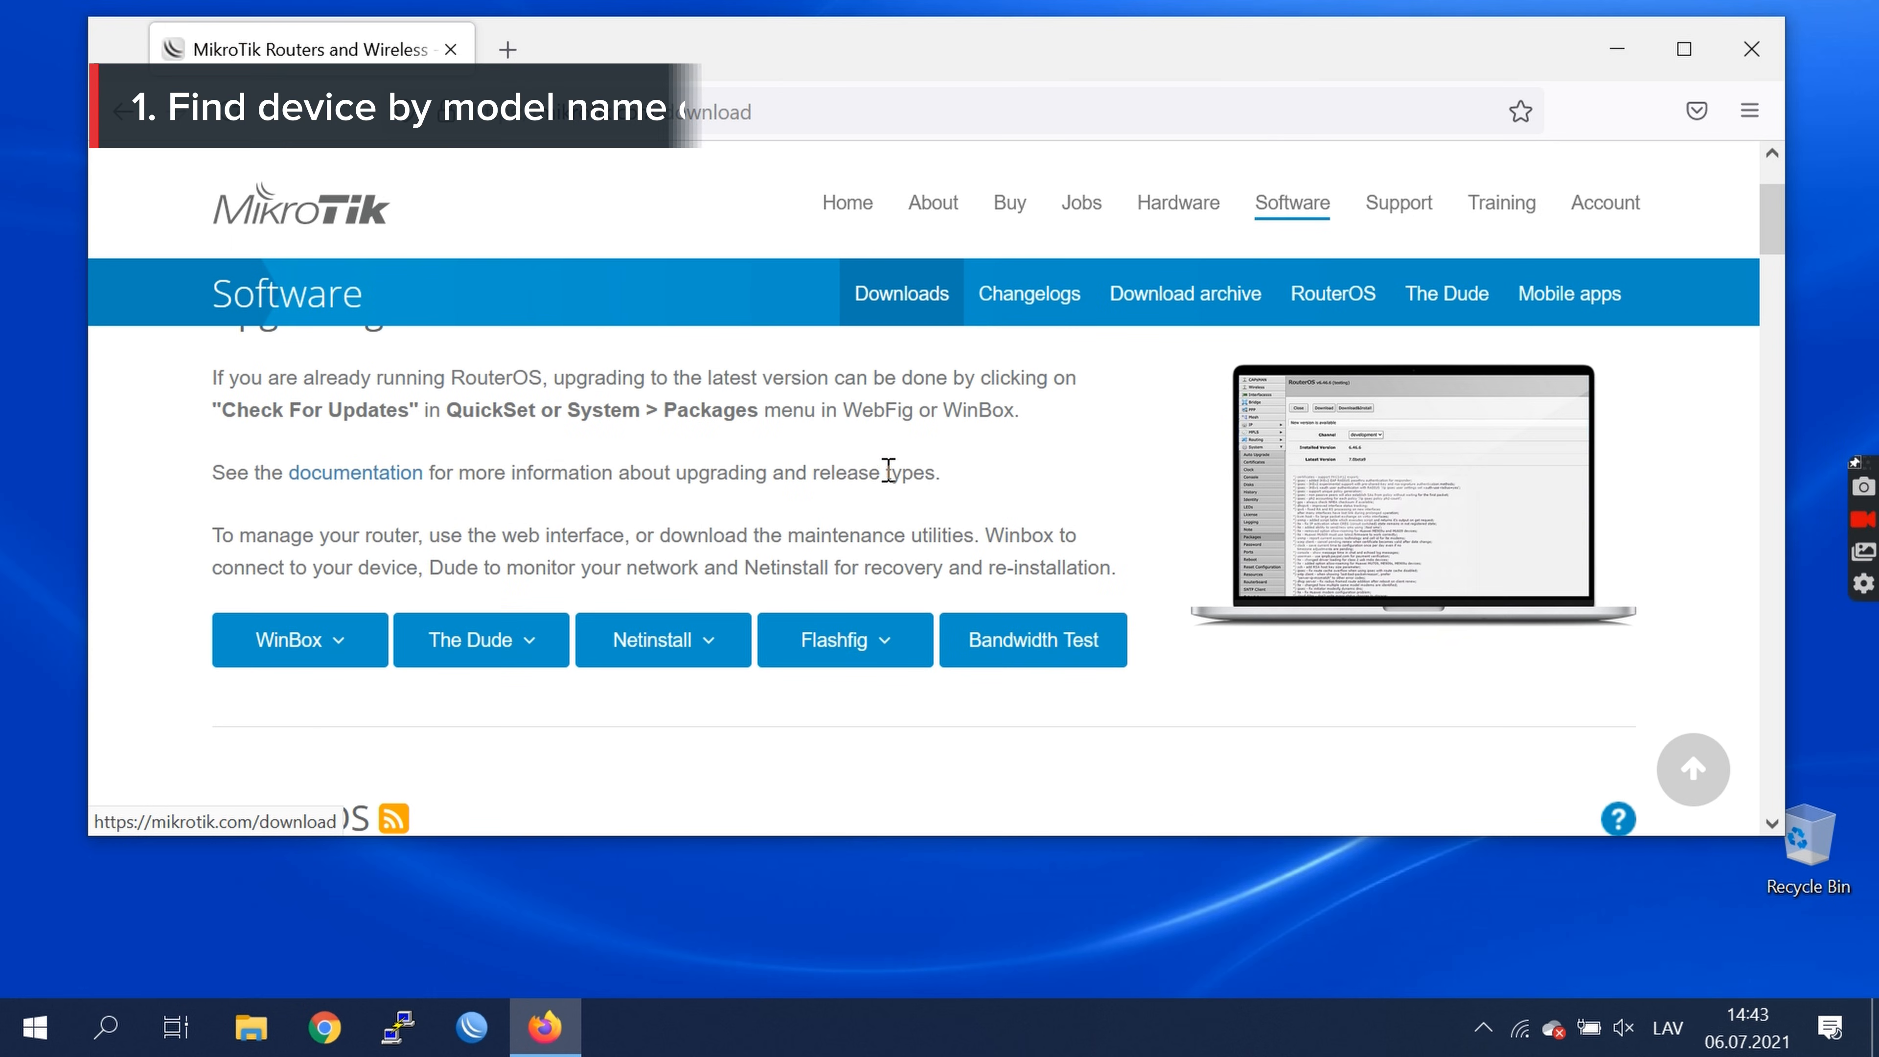
{"action": "type", "text": "hap ac"}
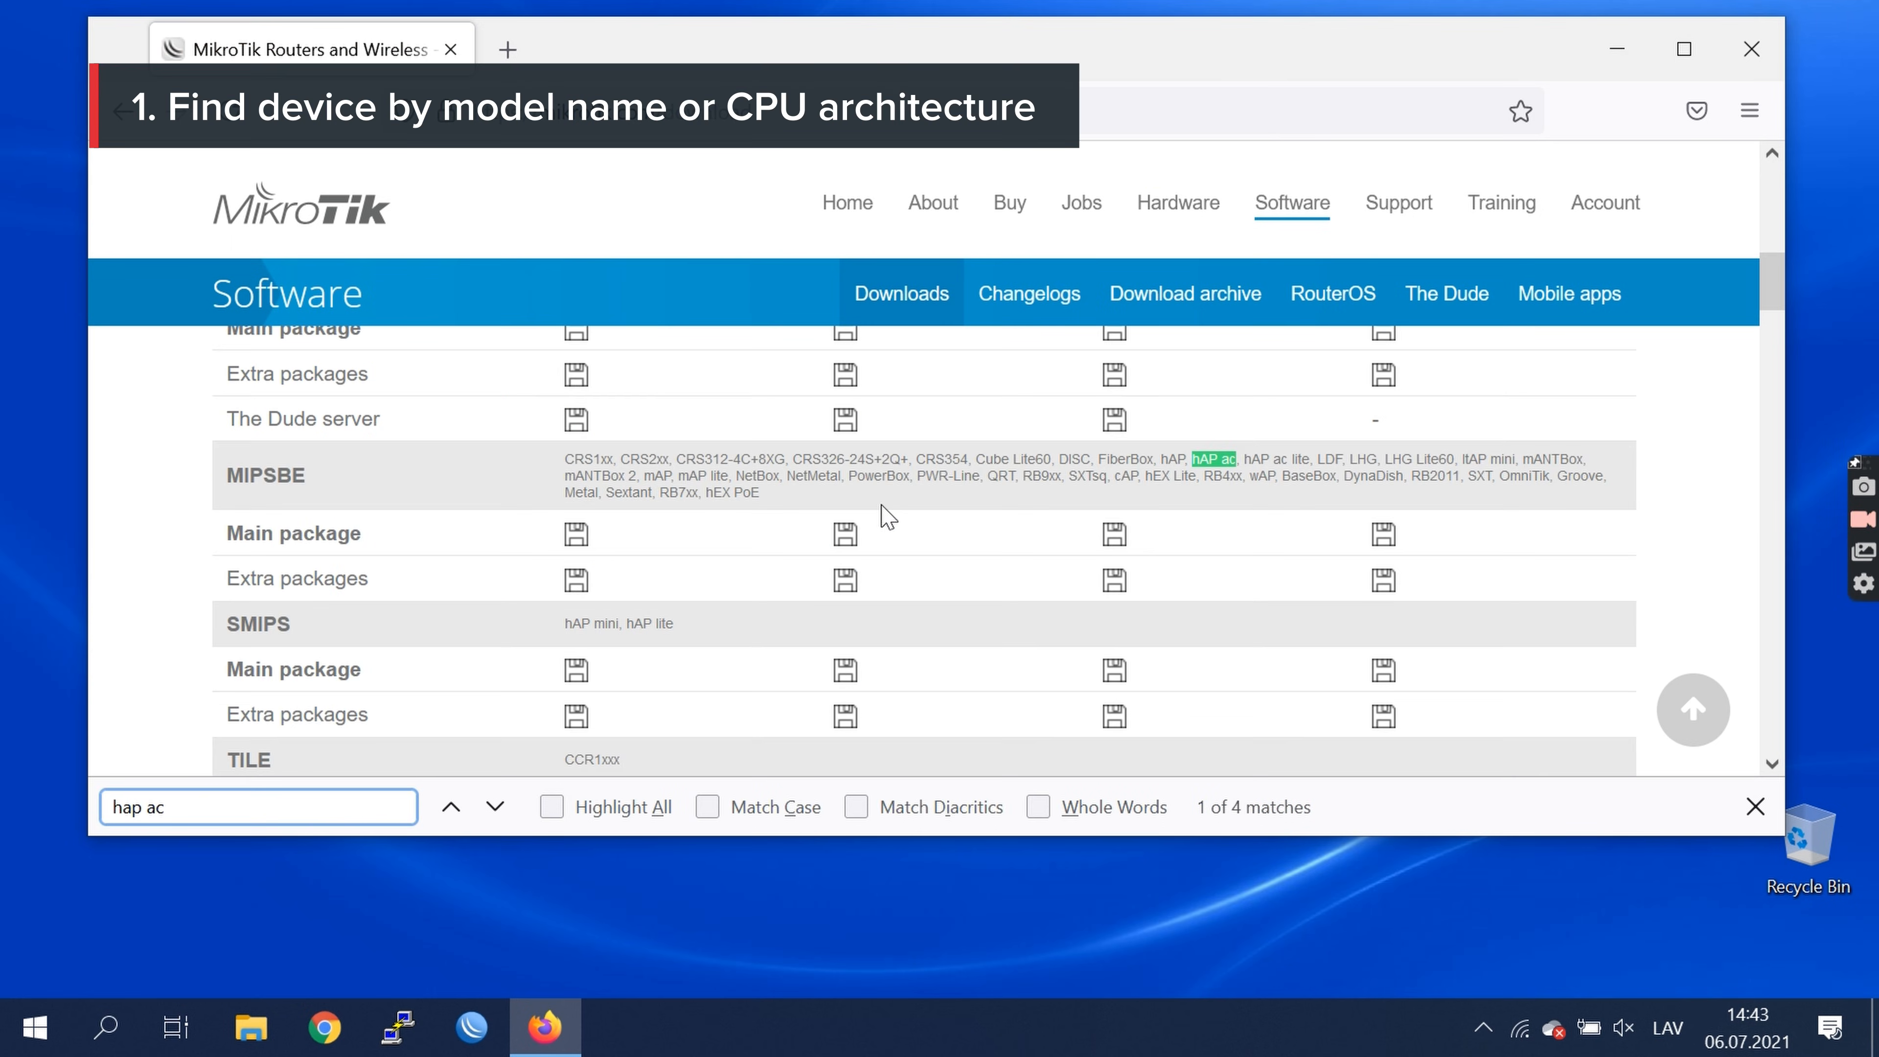
{"action": "mouse_move", "coordinate": [897, 497]}
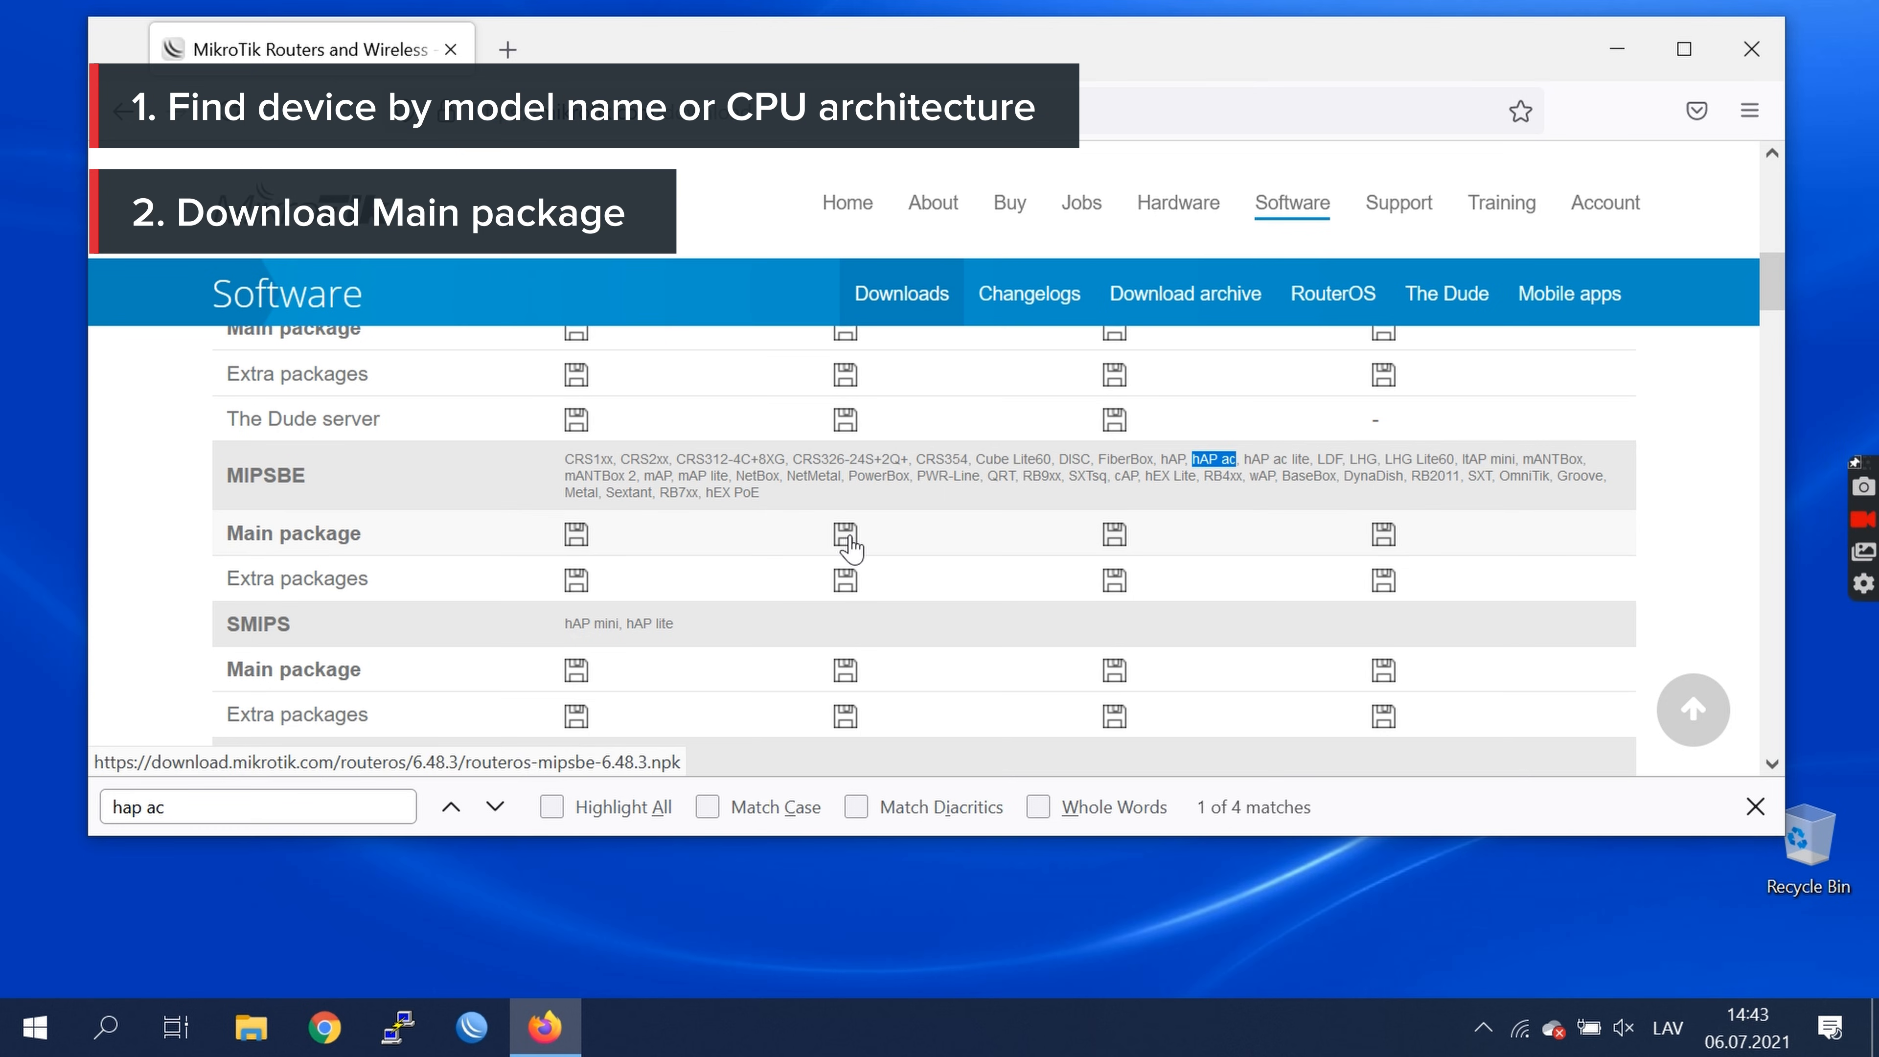
{"action": "left_click", "coordinate": [844, 534]}
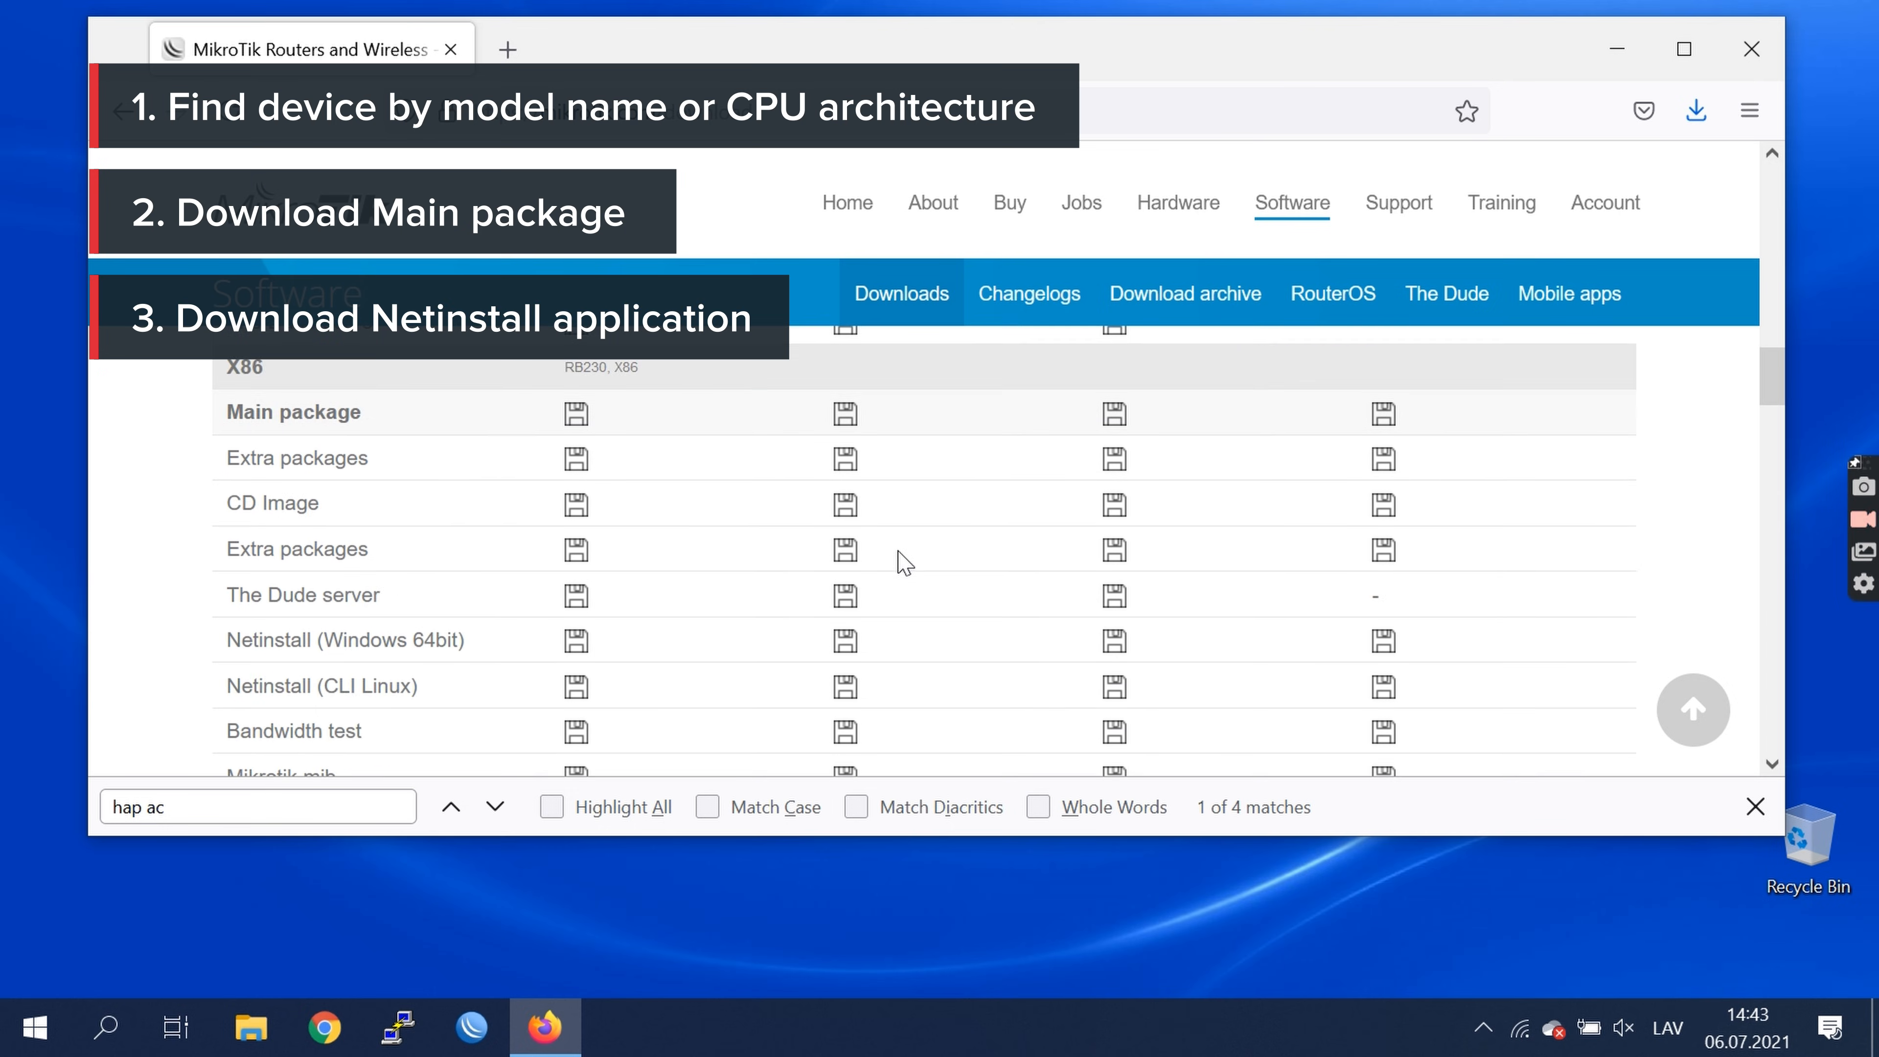
Download the Windows Netinstall zip and confirm saving it
{"action": "scroll", "scroll_direction": "down", "scroll_amount": 3}
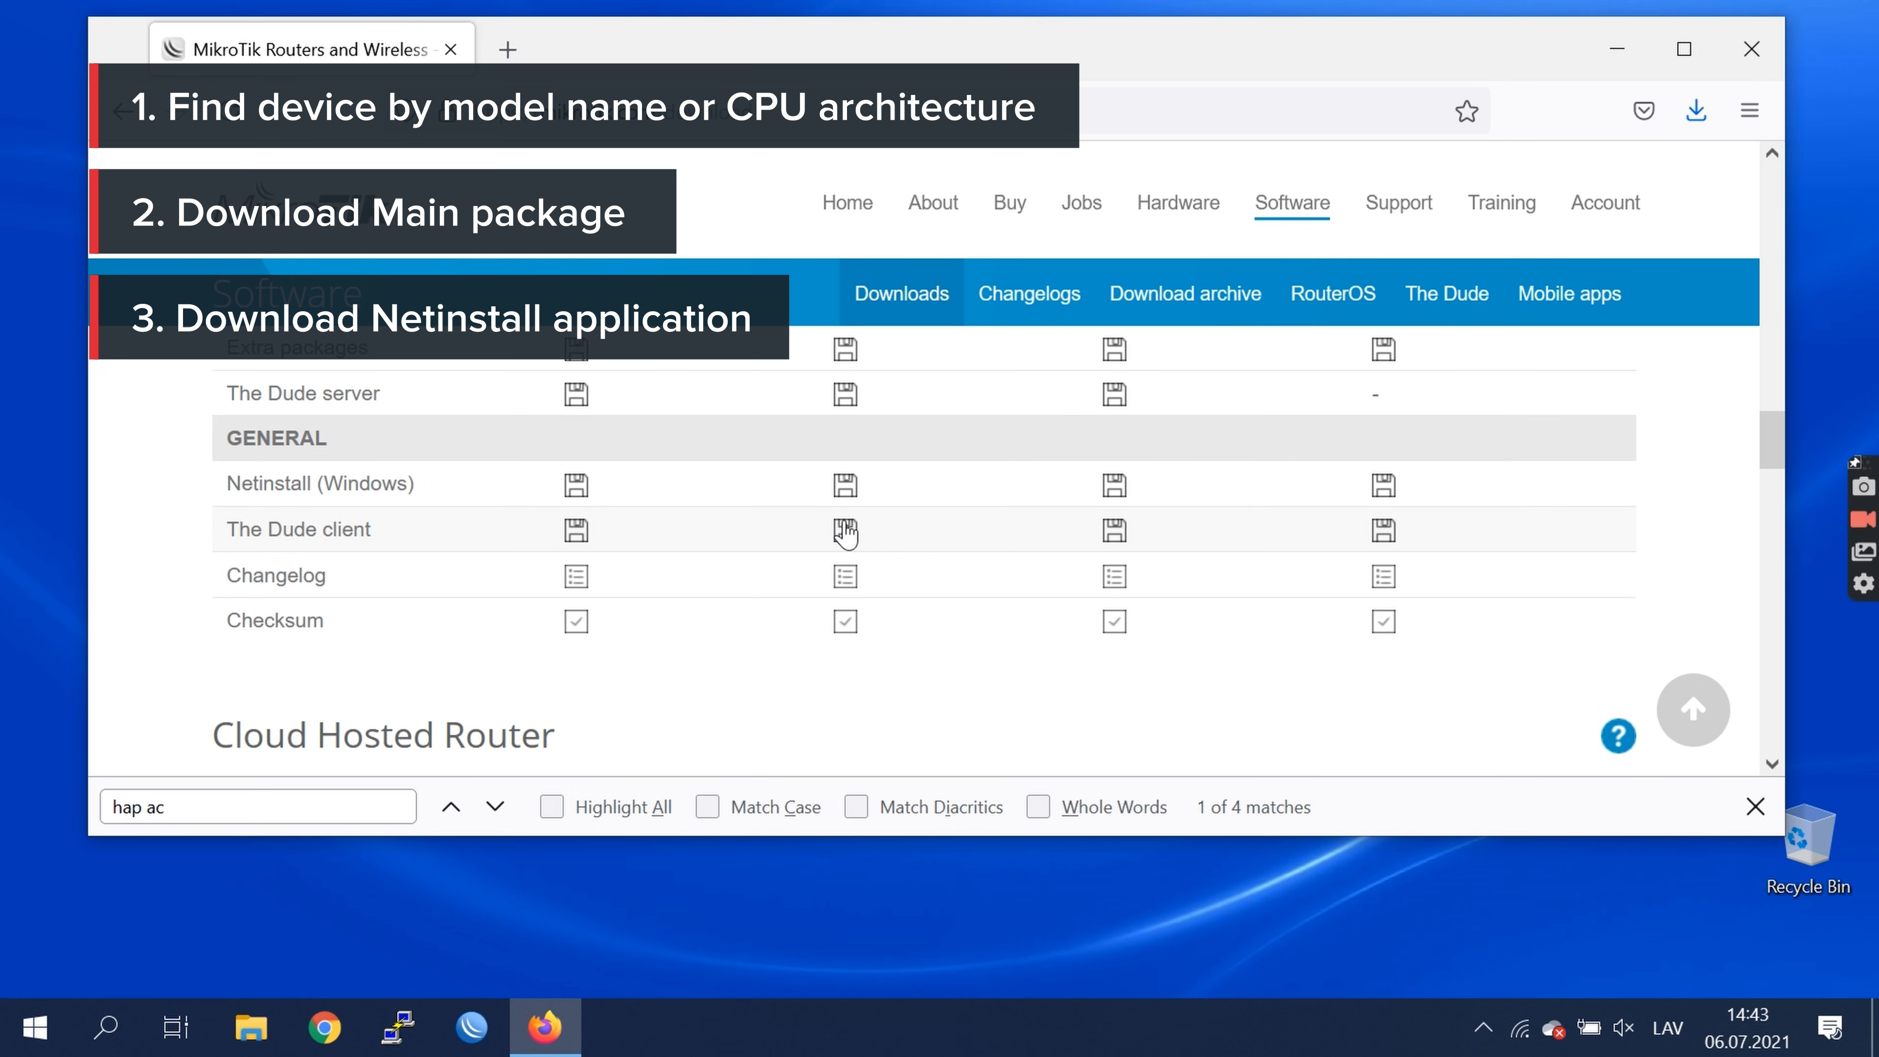
{"action": "left_click", "coordinate": [845, 528]}
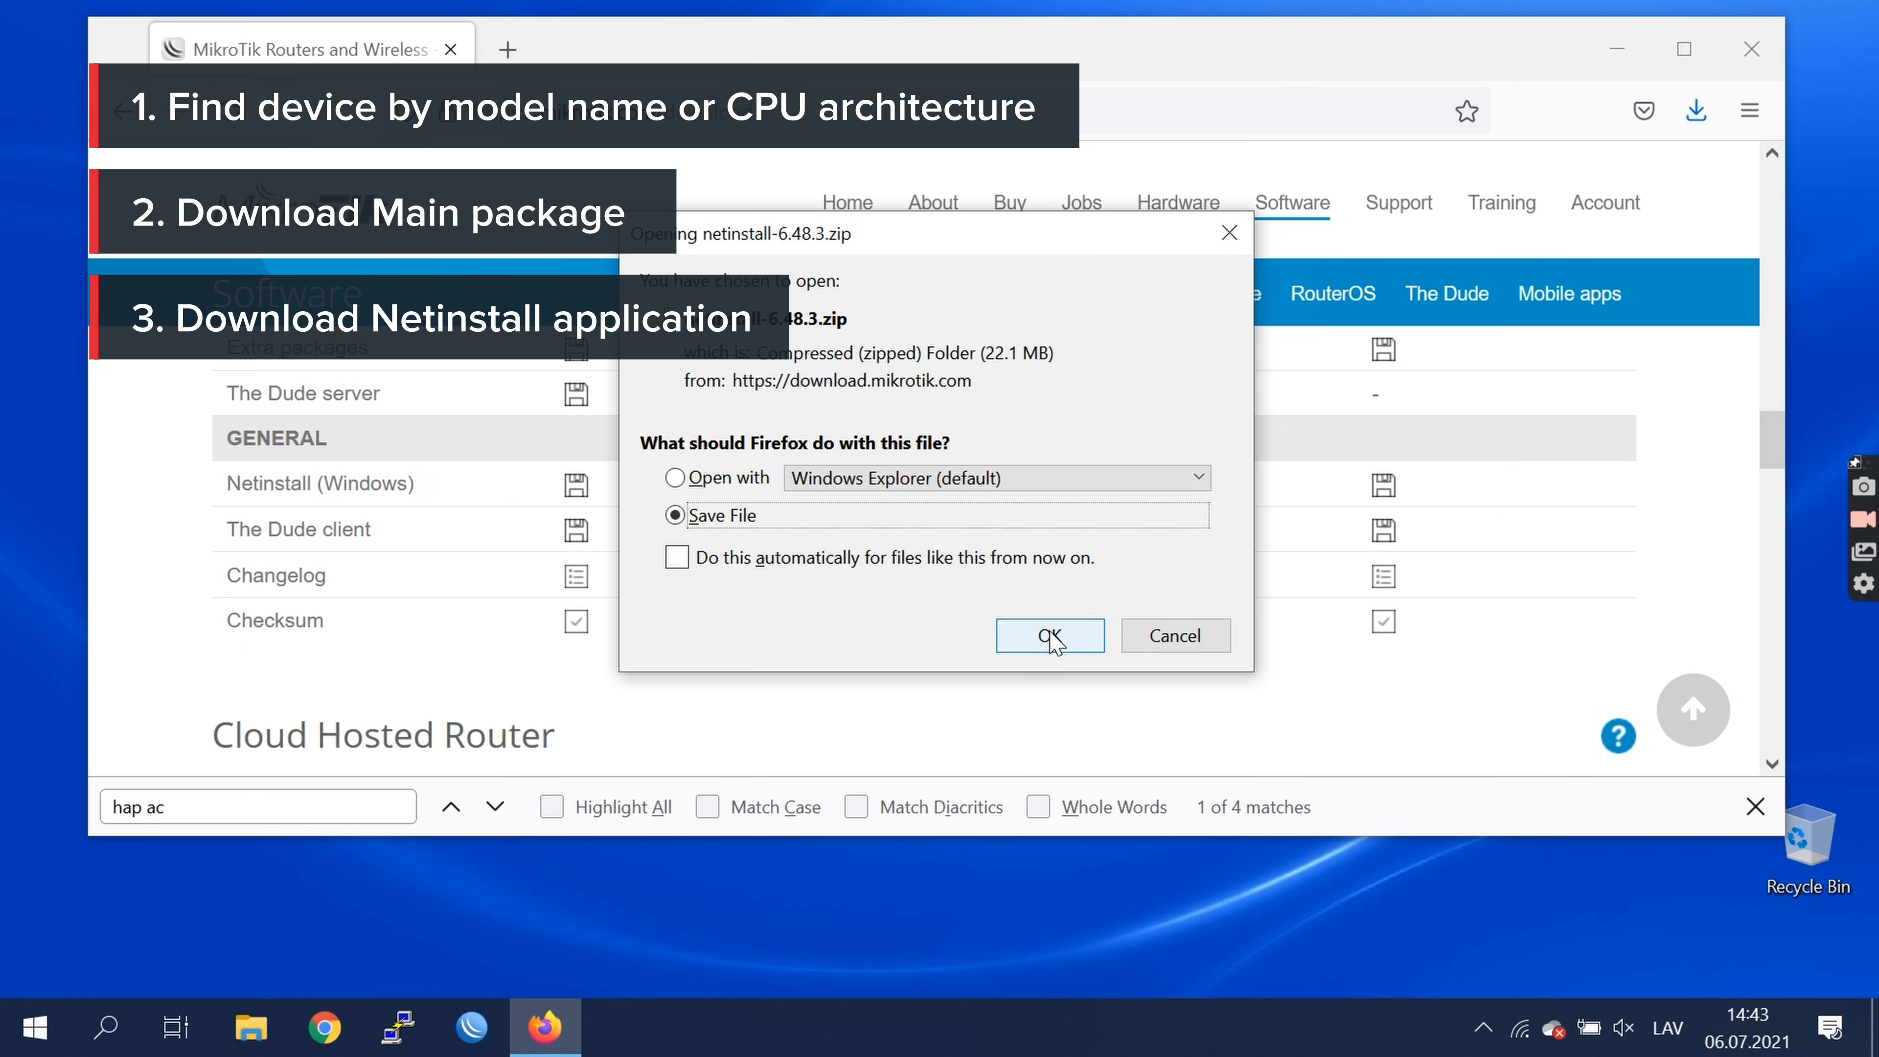
{"action": "left_click", "coordinate": [1048, 635]}
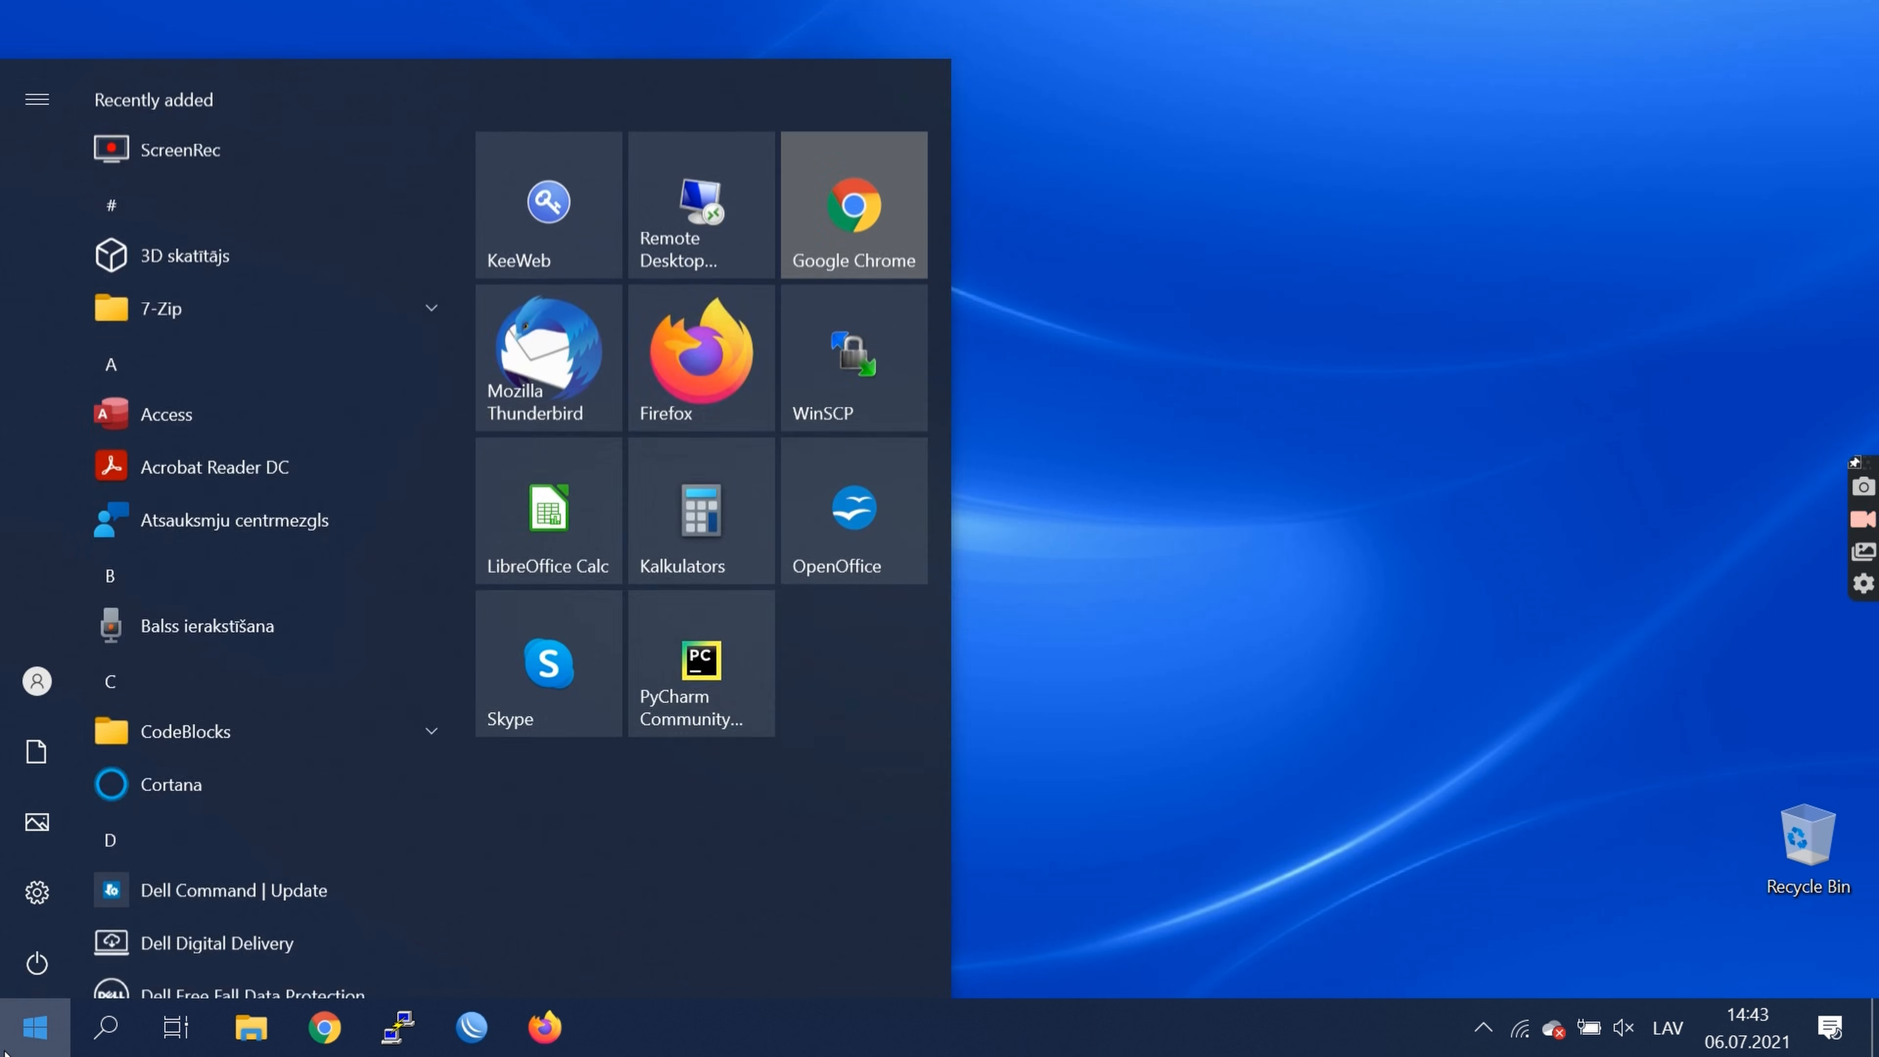
In Network Connections, keep Ethernet 4 and disable the Wi-Fi adapter
{"action": "type", "text": "network"}
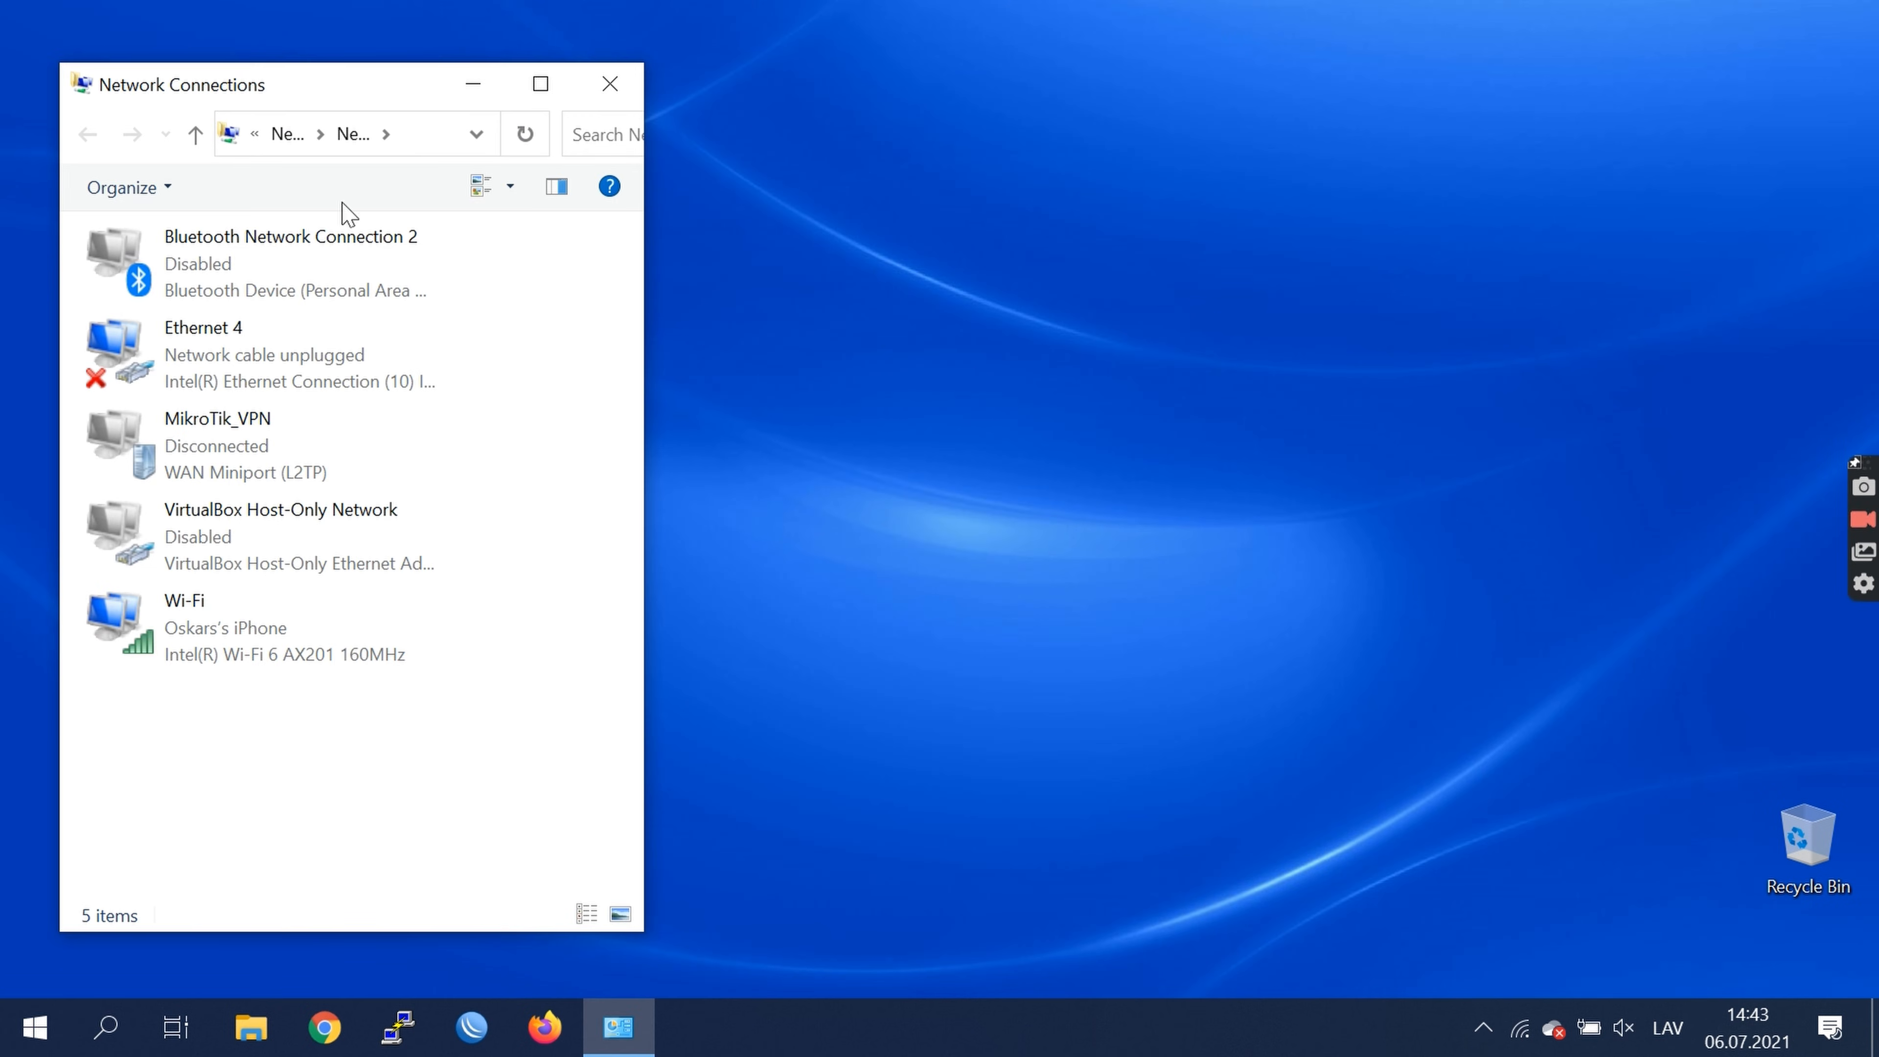
{"action": "left_click", "coordinate": [240, 354]}
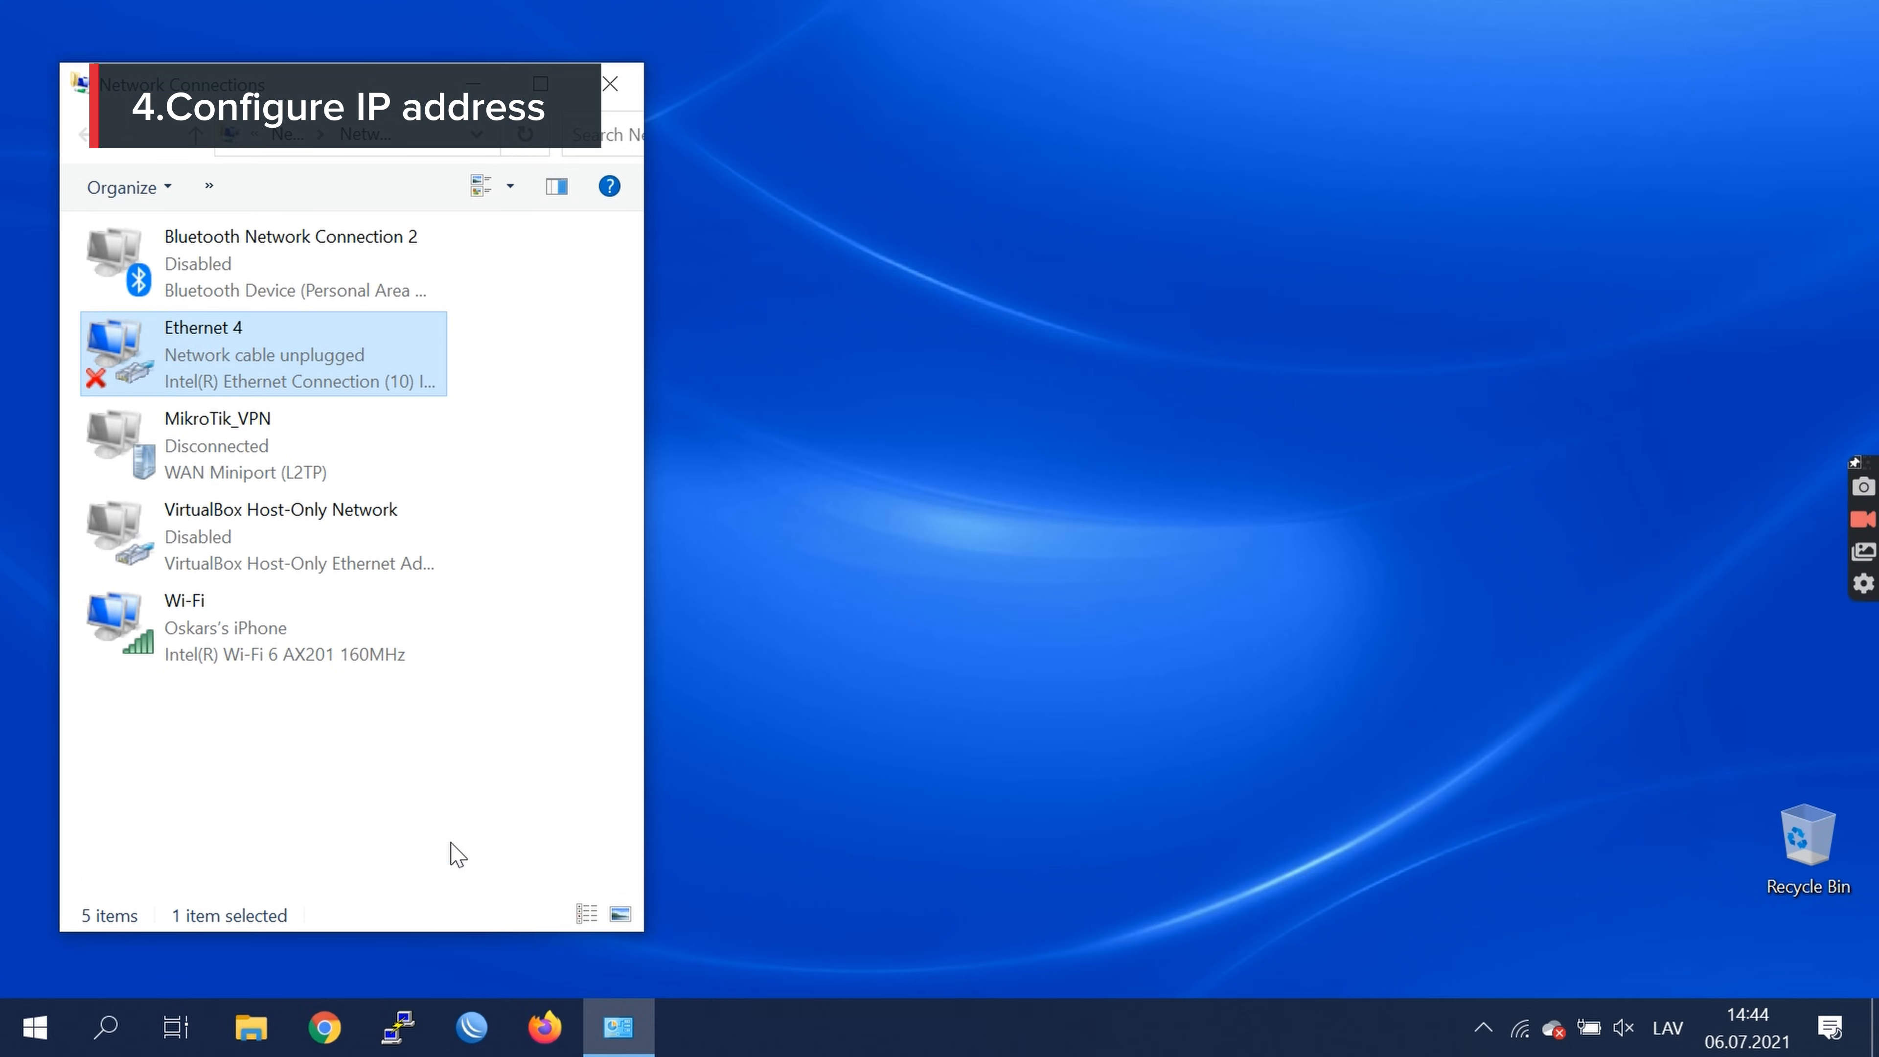
{"action": "mouse_move", "coordinate": [214, 633]}
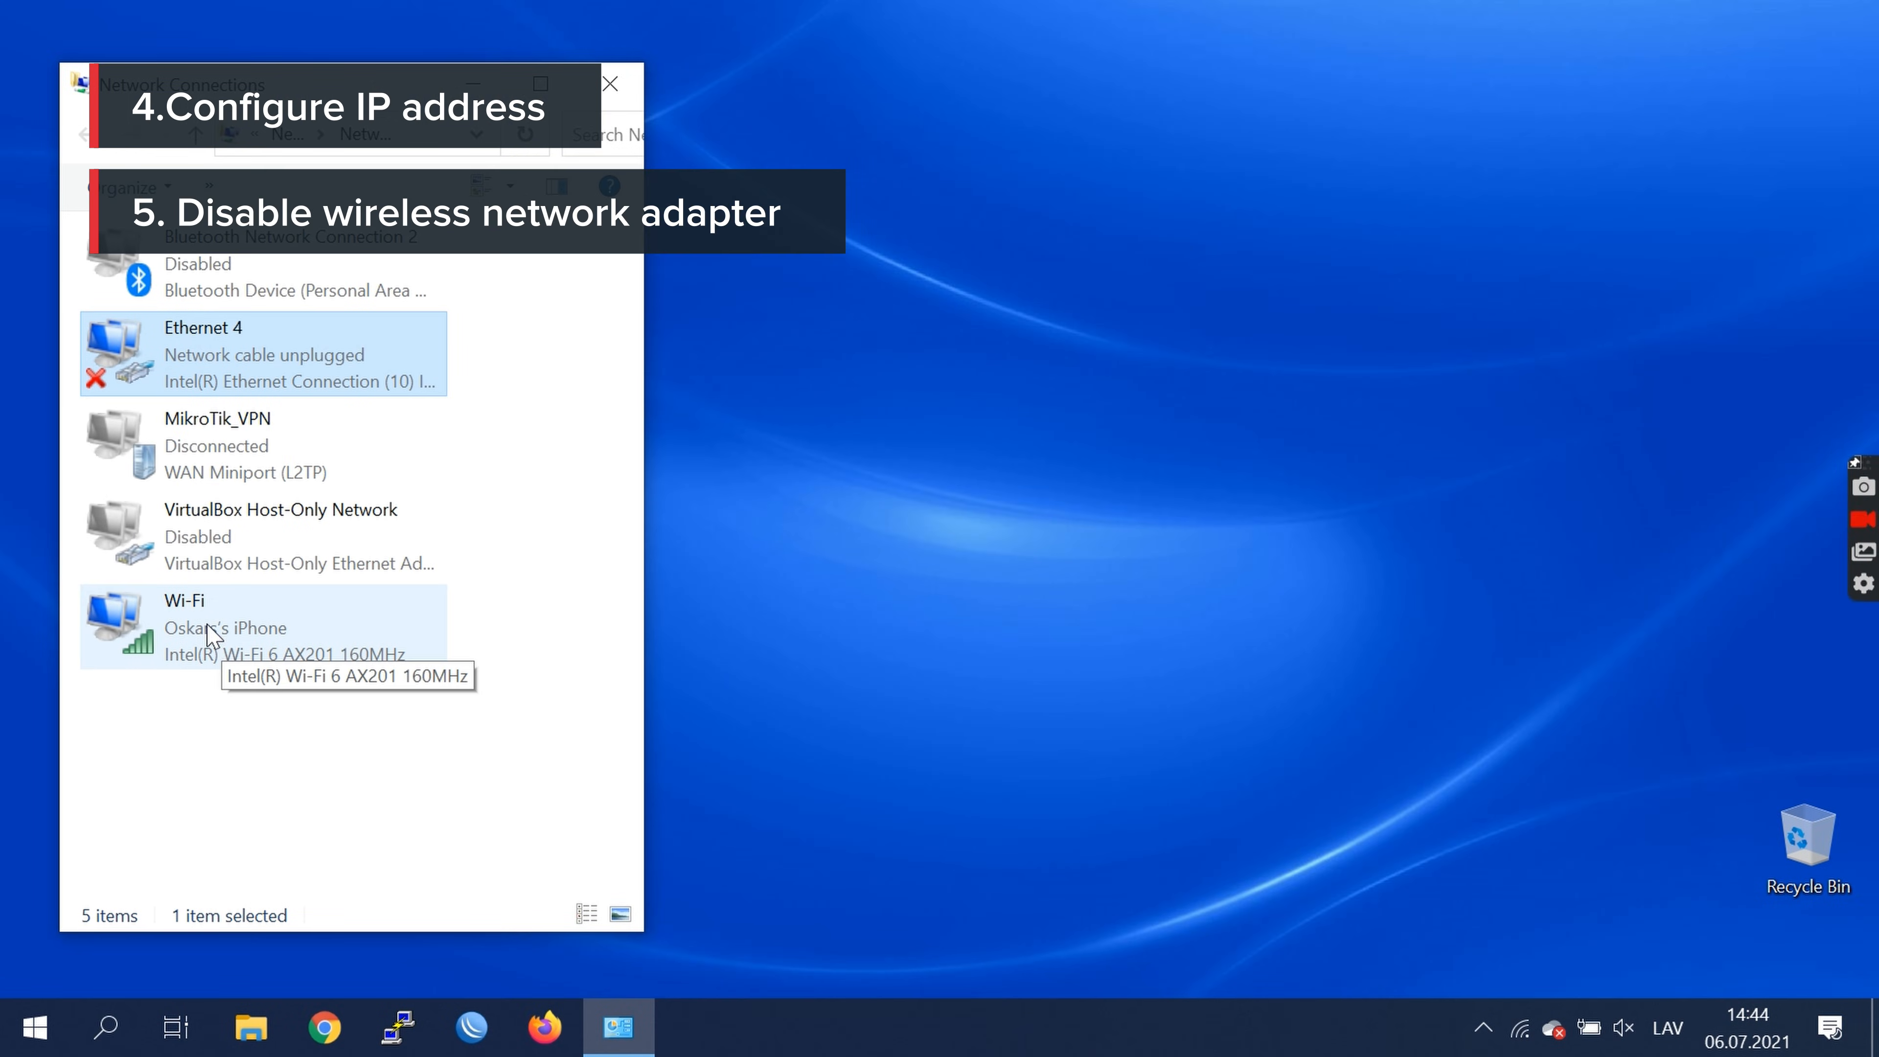
{"action": "left_click", "coordinate": [240, 627]}
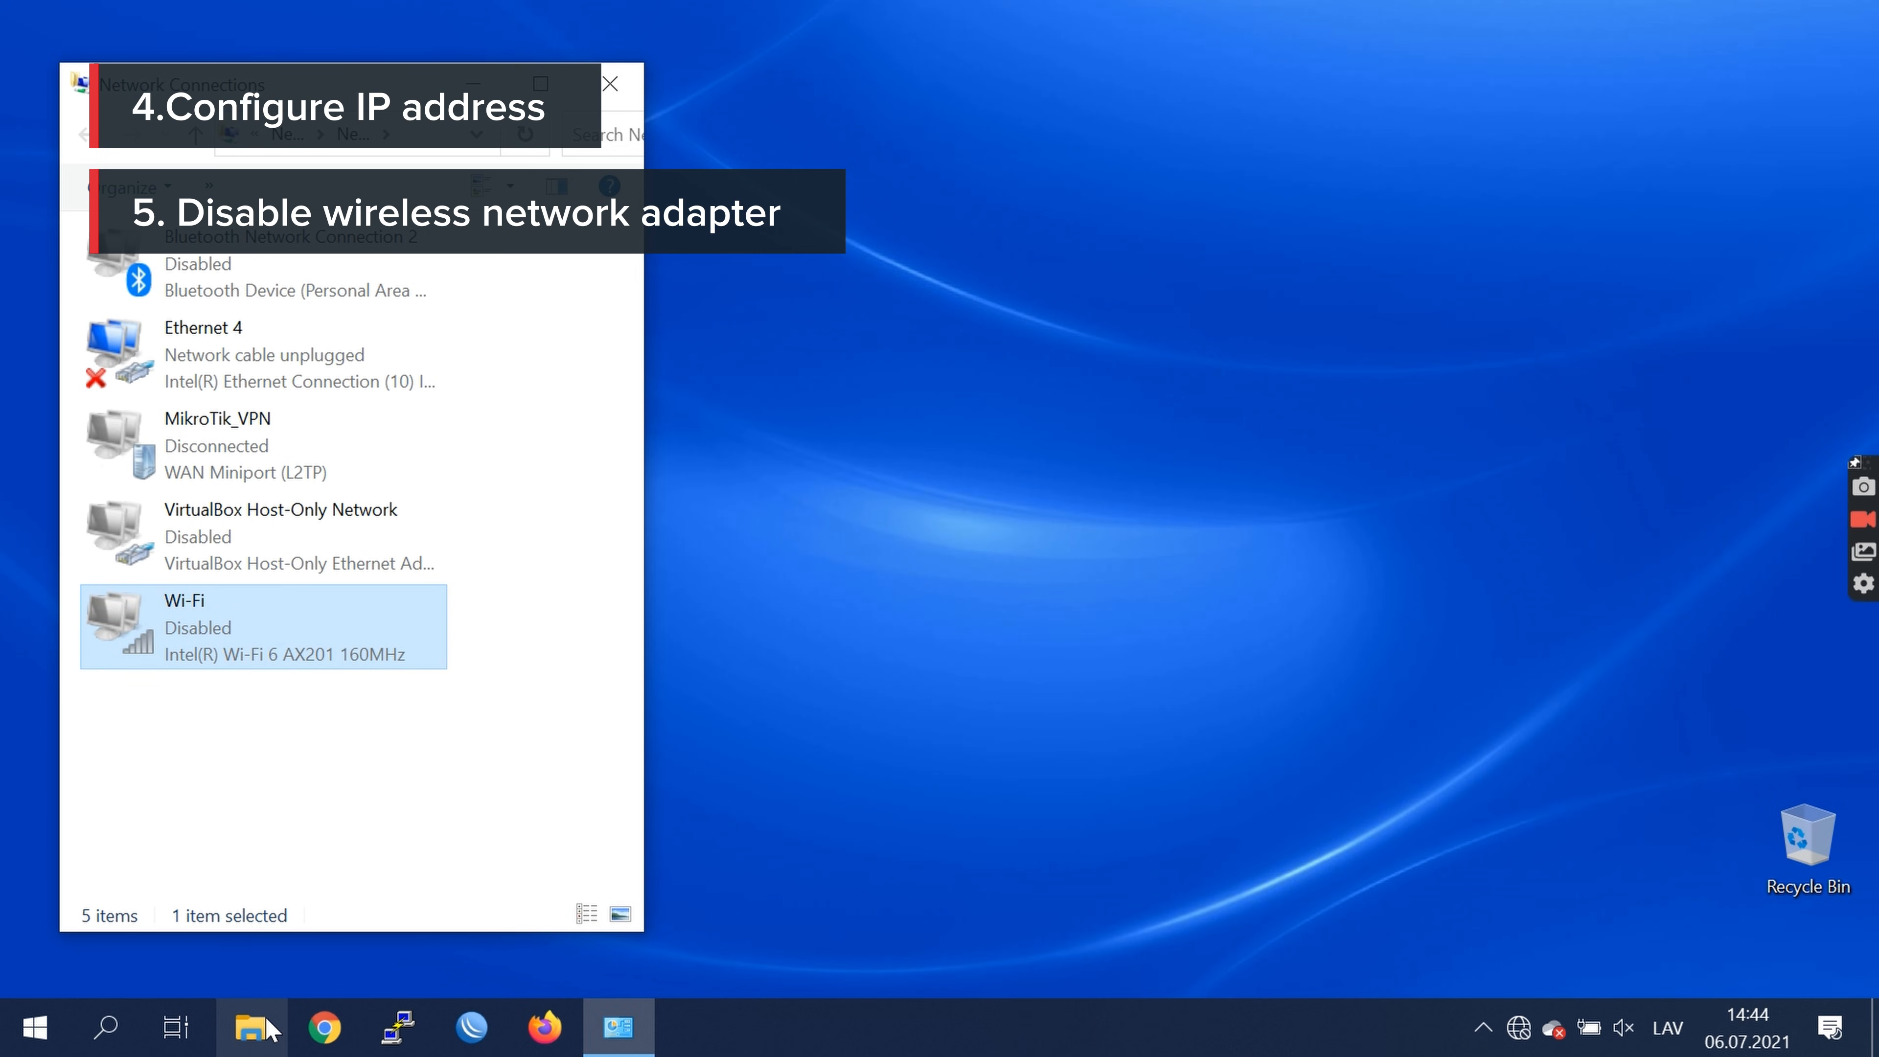
Run netinstall.exe from the Downloads folder as administrator
{"action": "left_click", "coordinate": [250, 1027]}
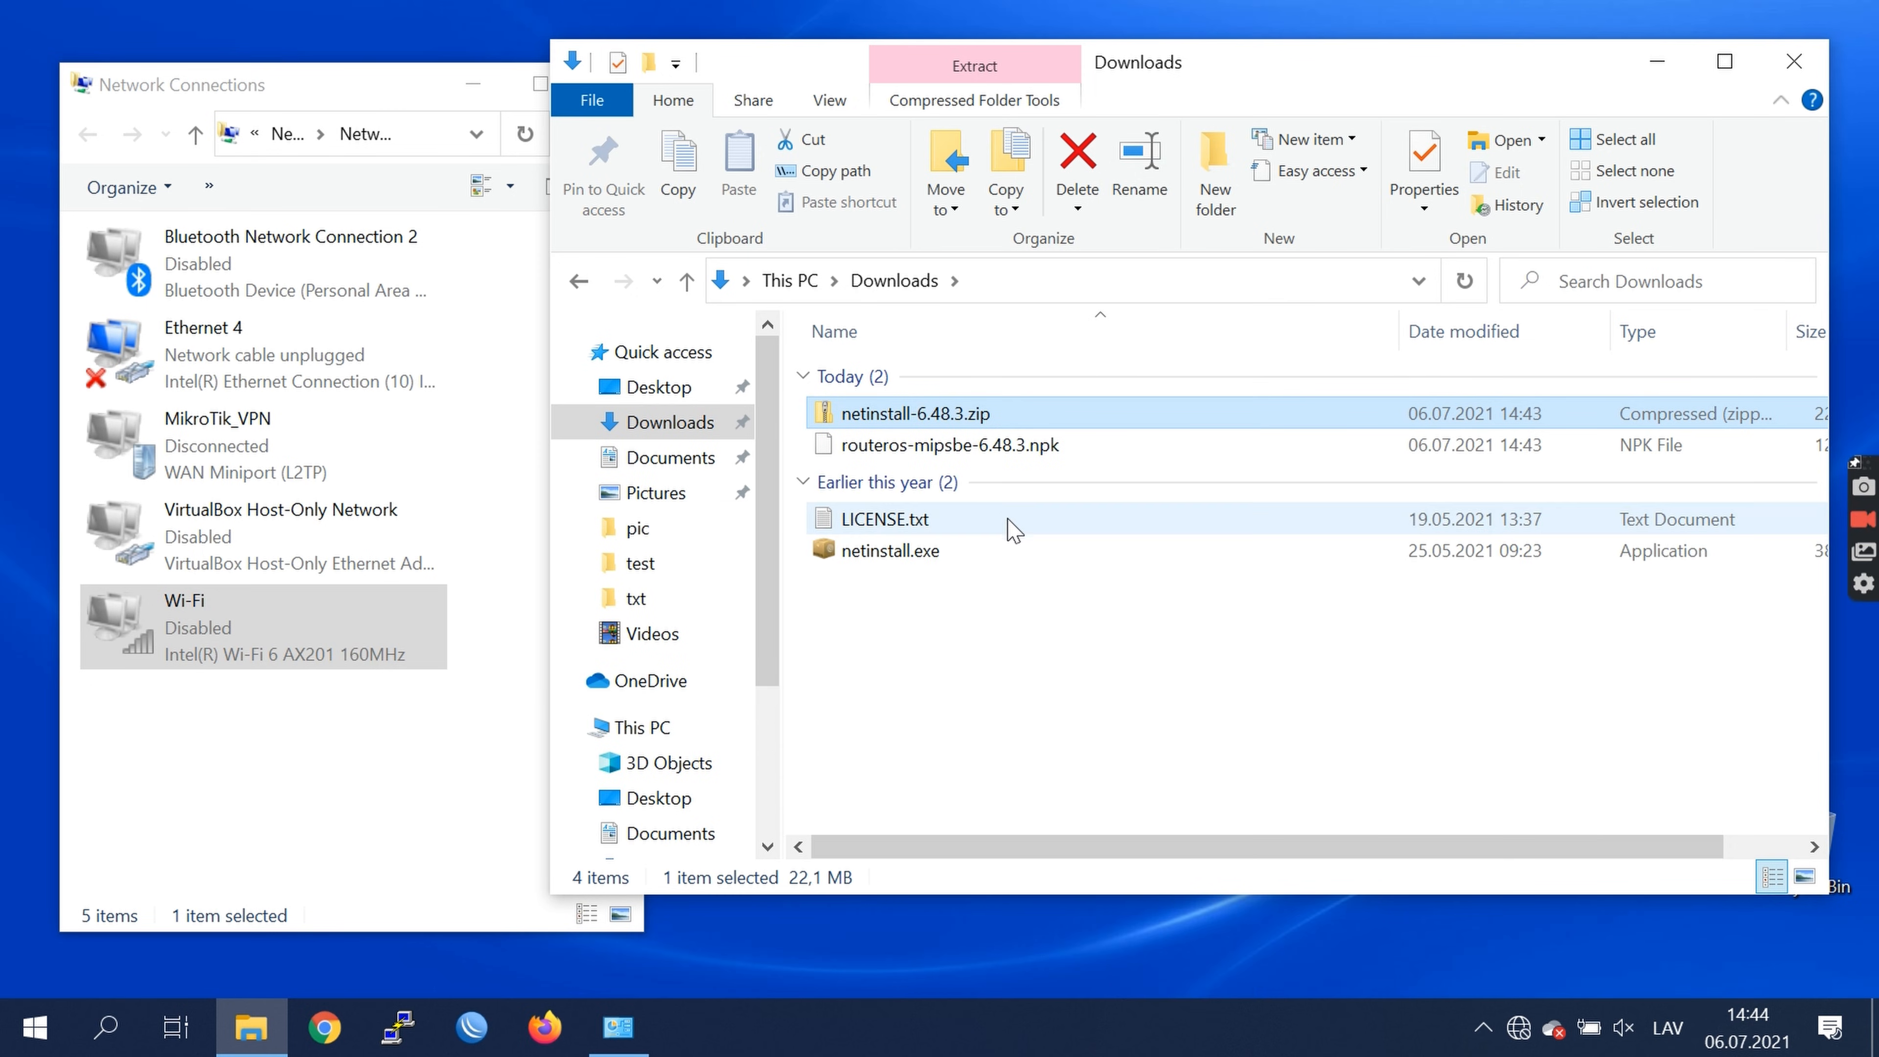
{"action": "left_click", "coordinate": [887, 550]}
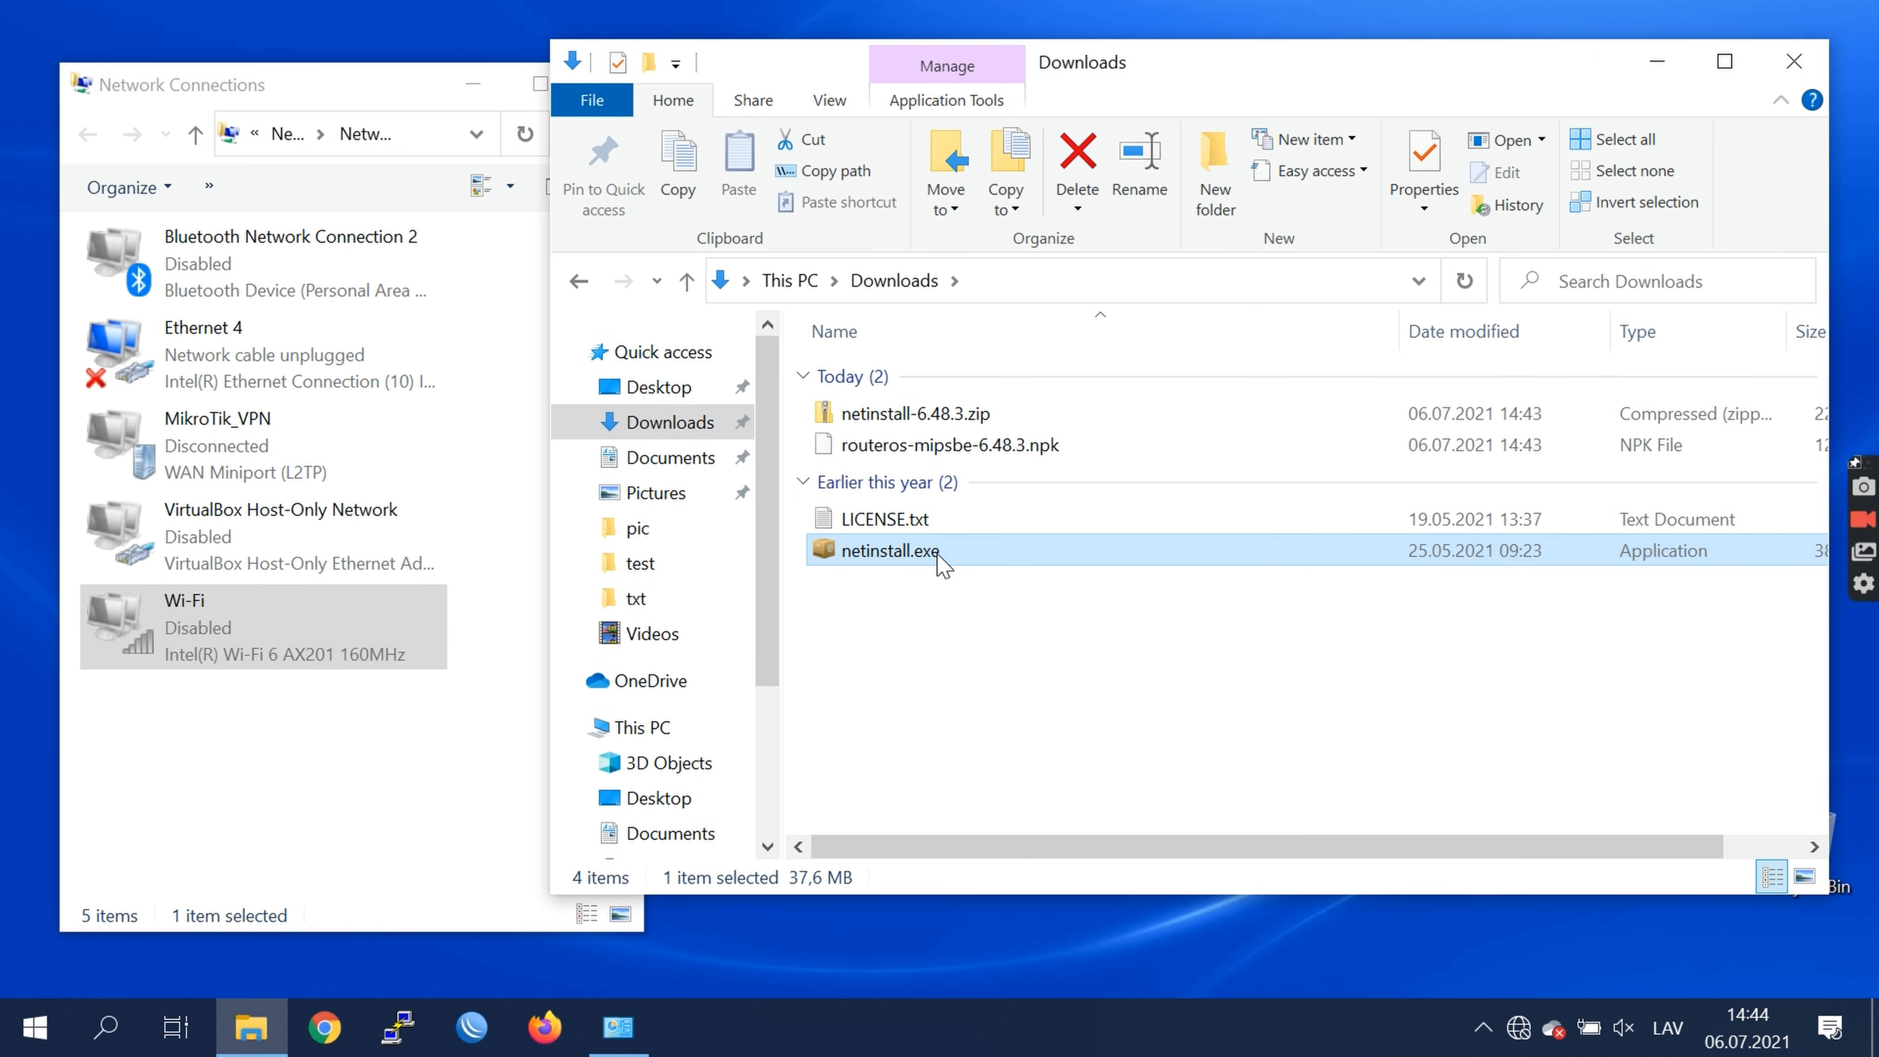
{"action": "right_click", "coordinate": [886, 551]}
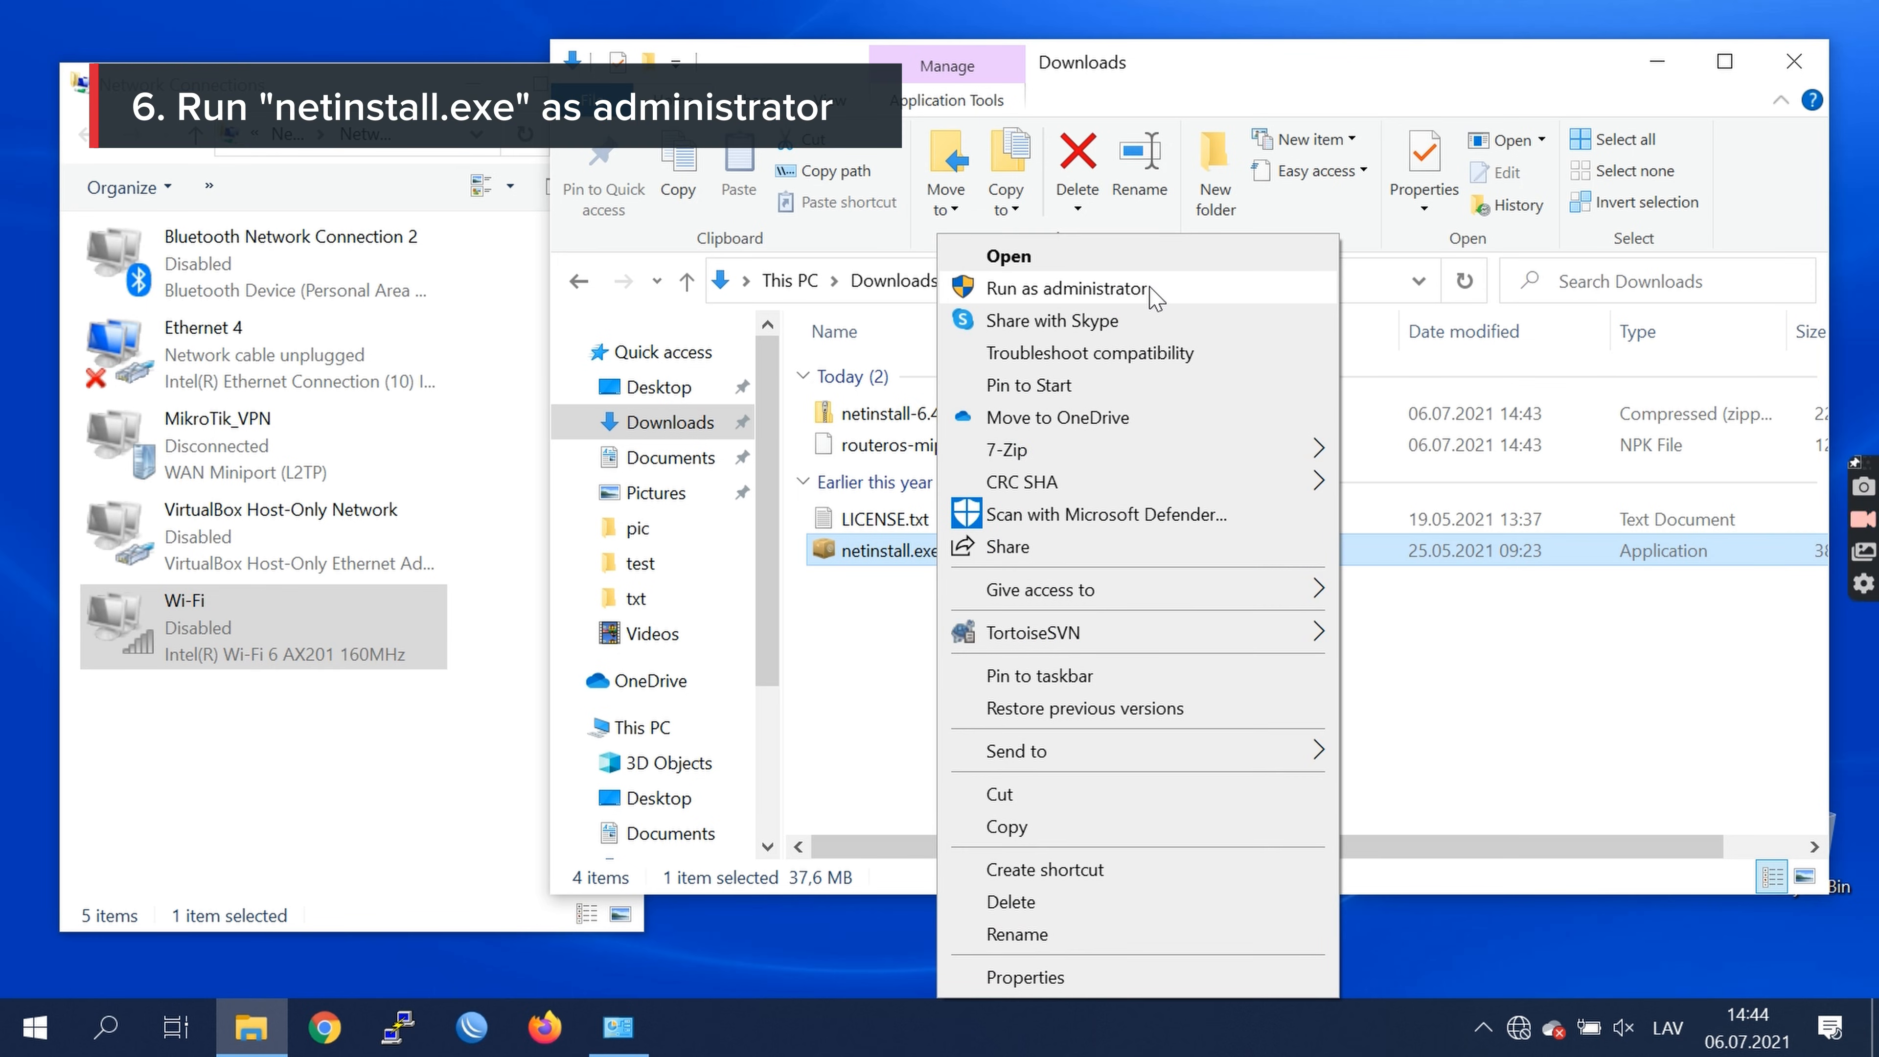
{"action": "left_click", "coordinate": [1068, 288]}
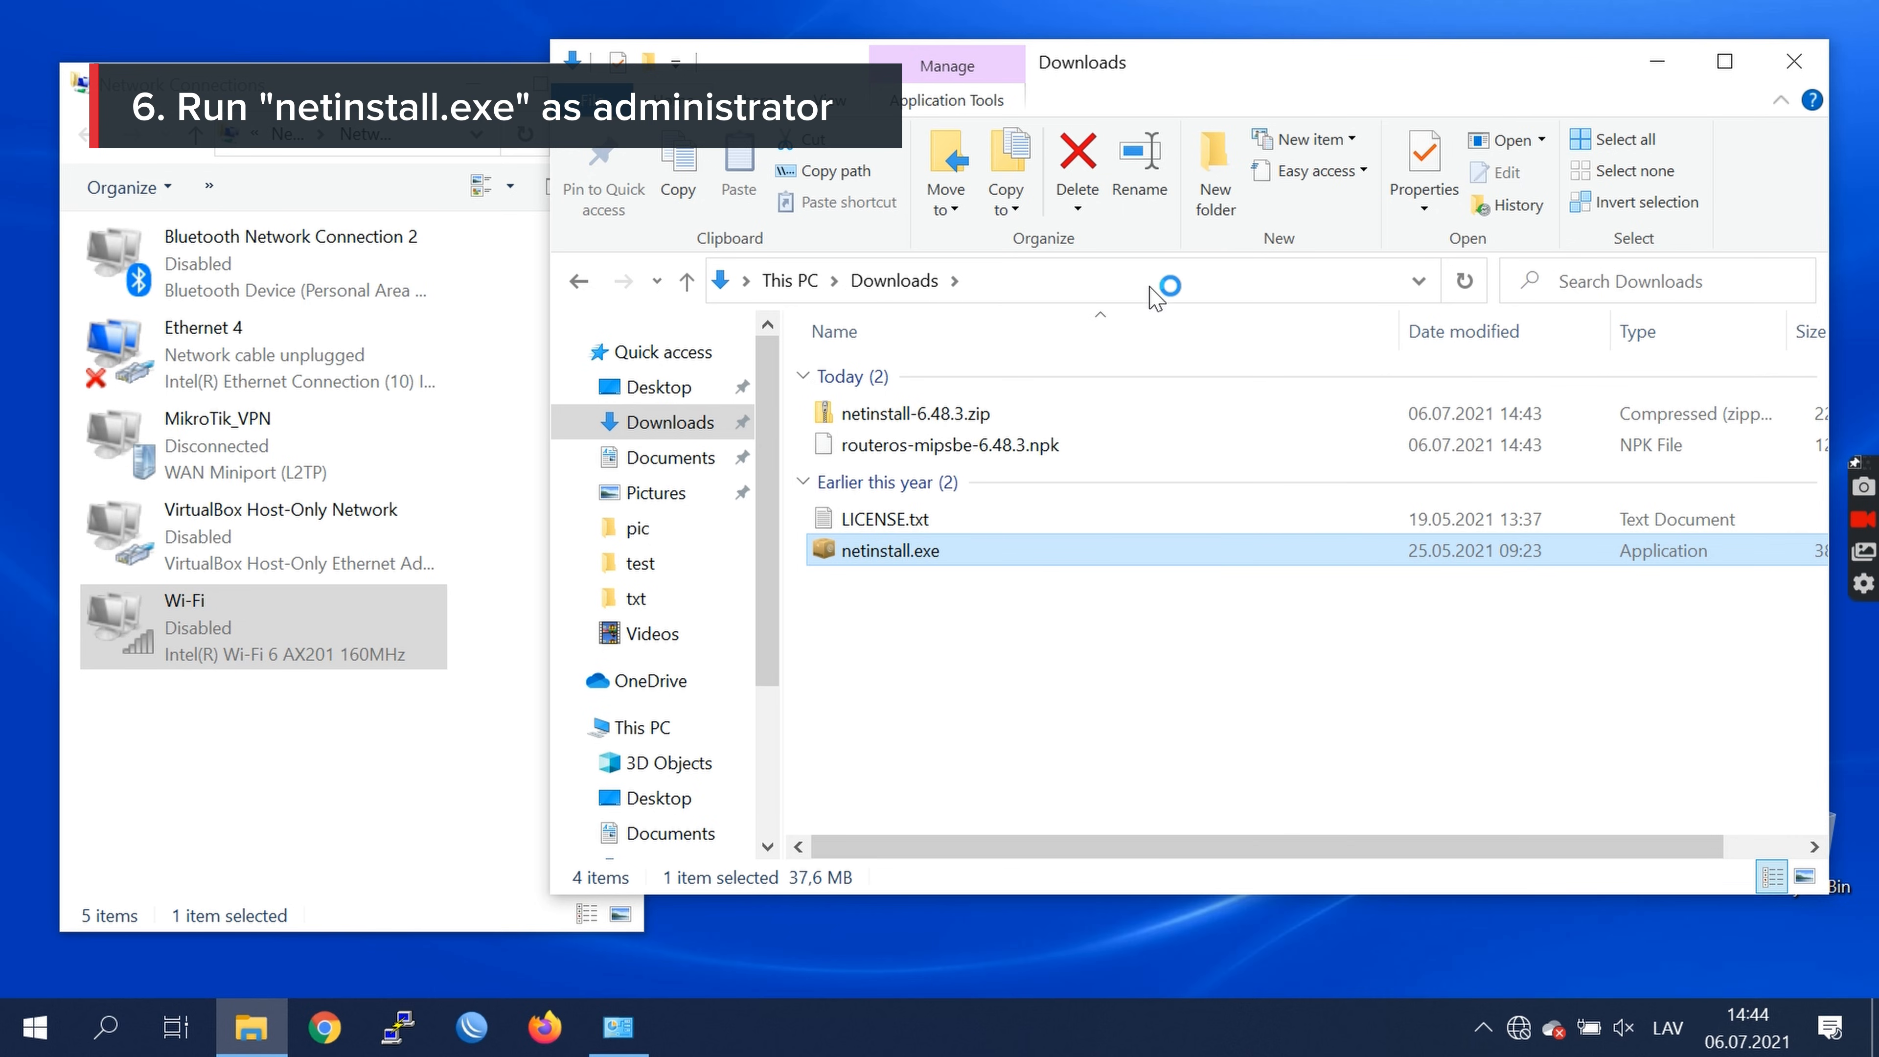
Set up Net booting in Netinstall with a client IP for the router to boot from
{"action": "double_click", "coordinate": [890, 551]}
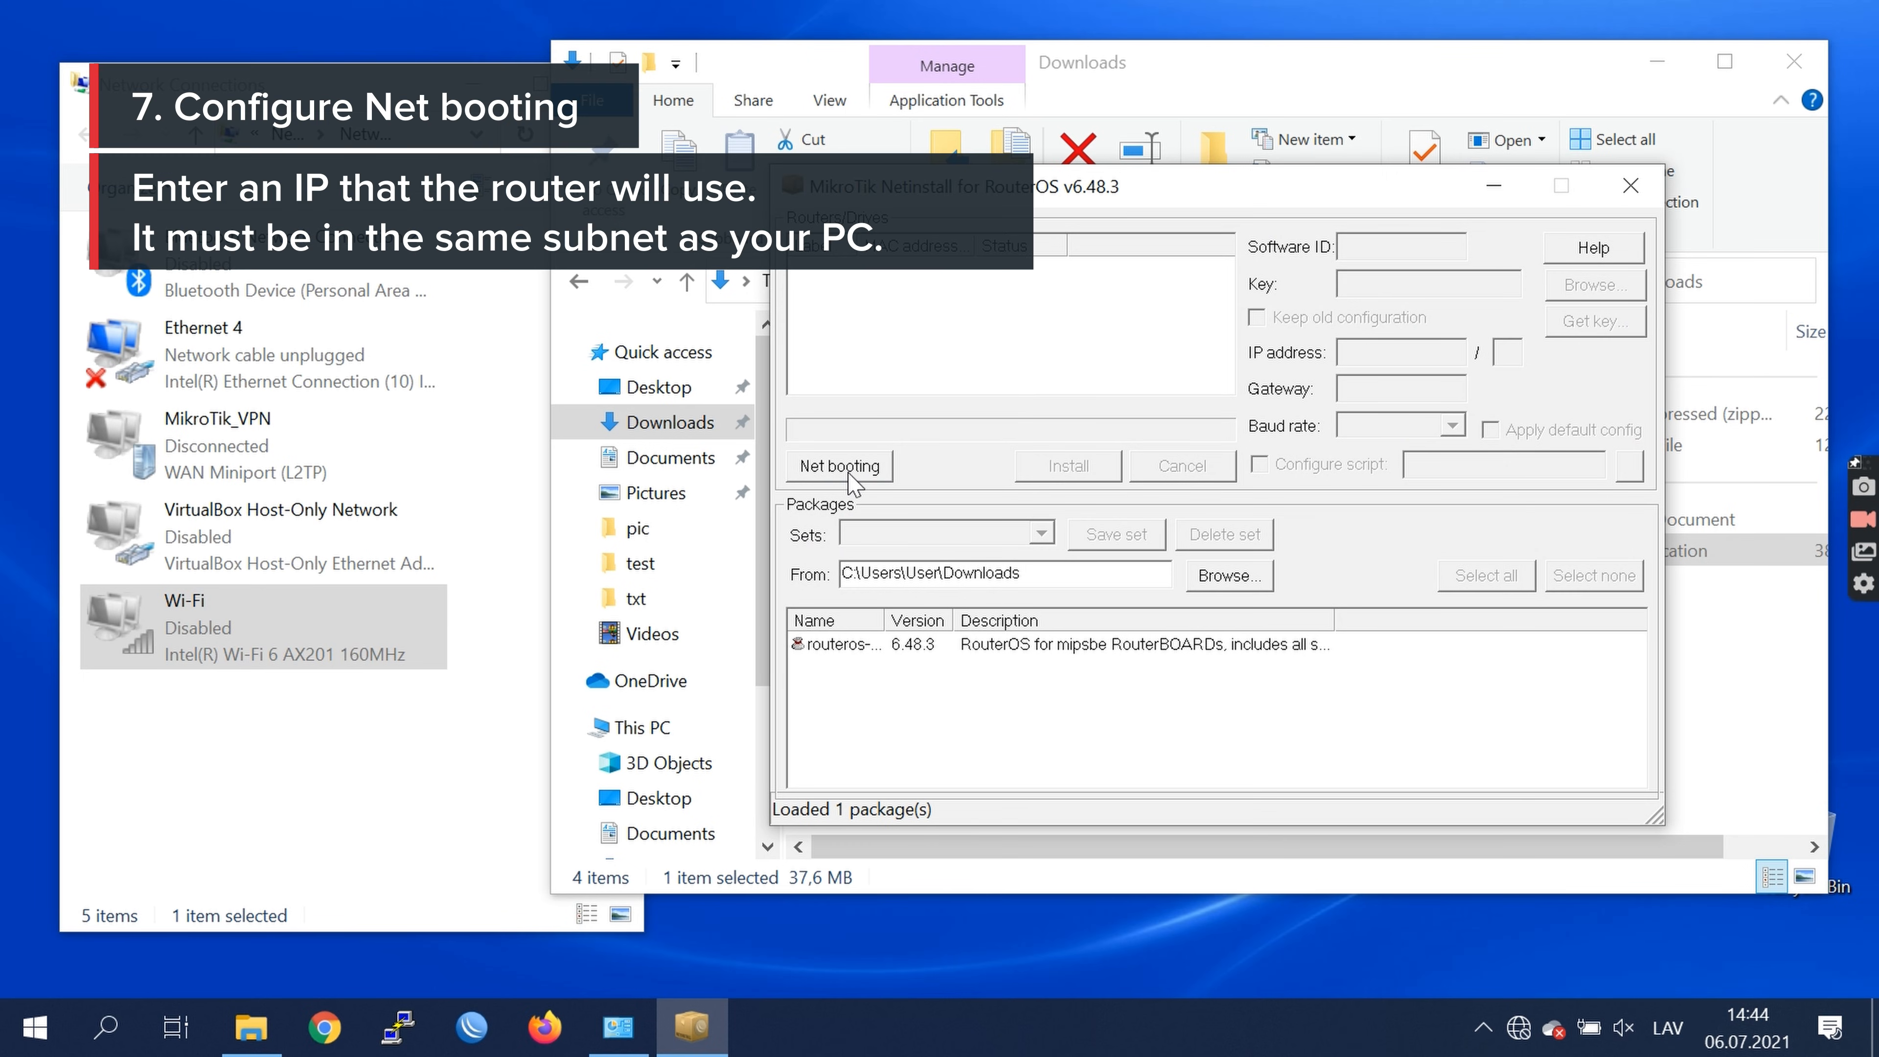
{"action": "left_click", "coordinate": [840, 465]}
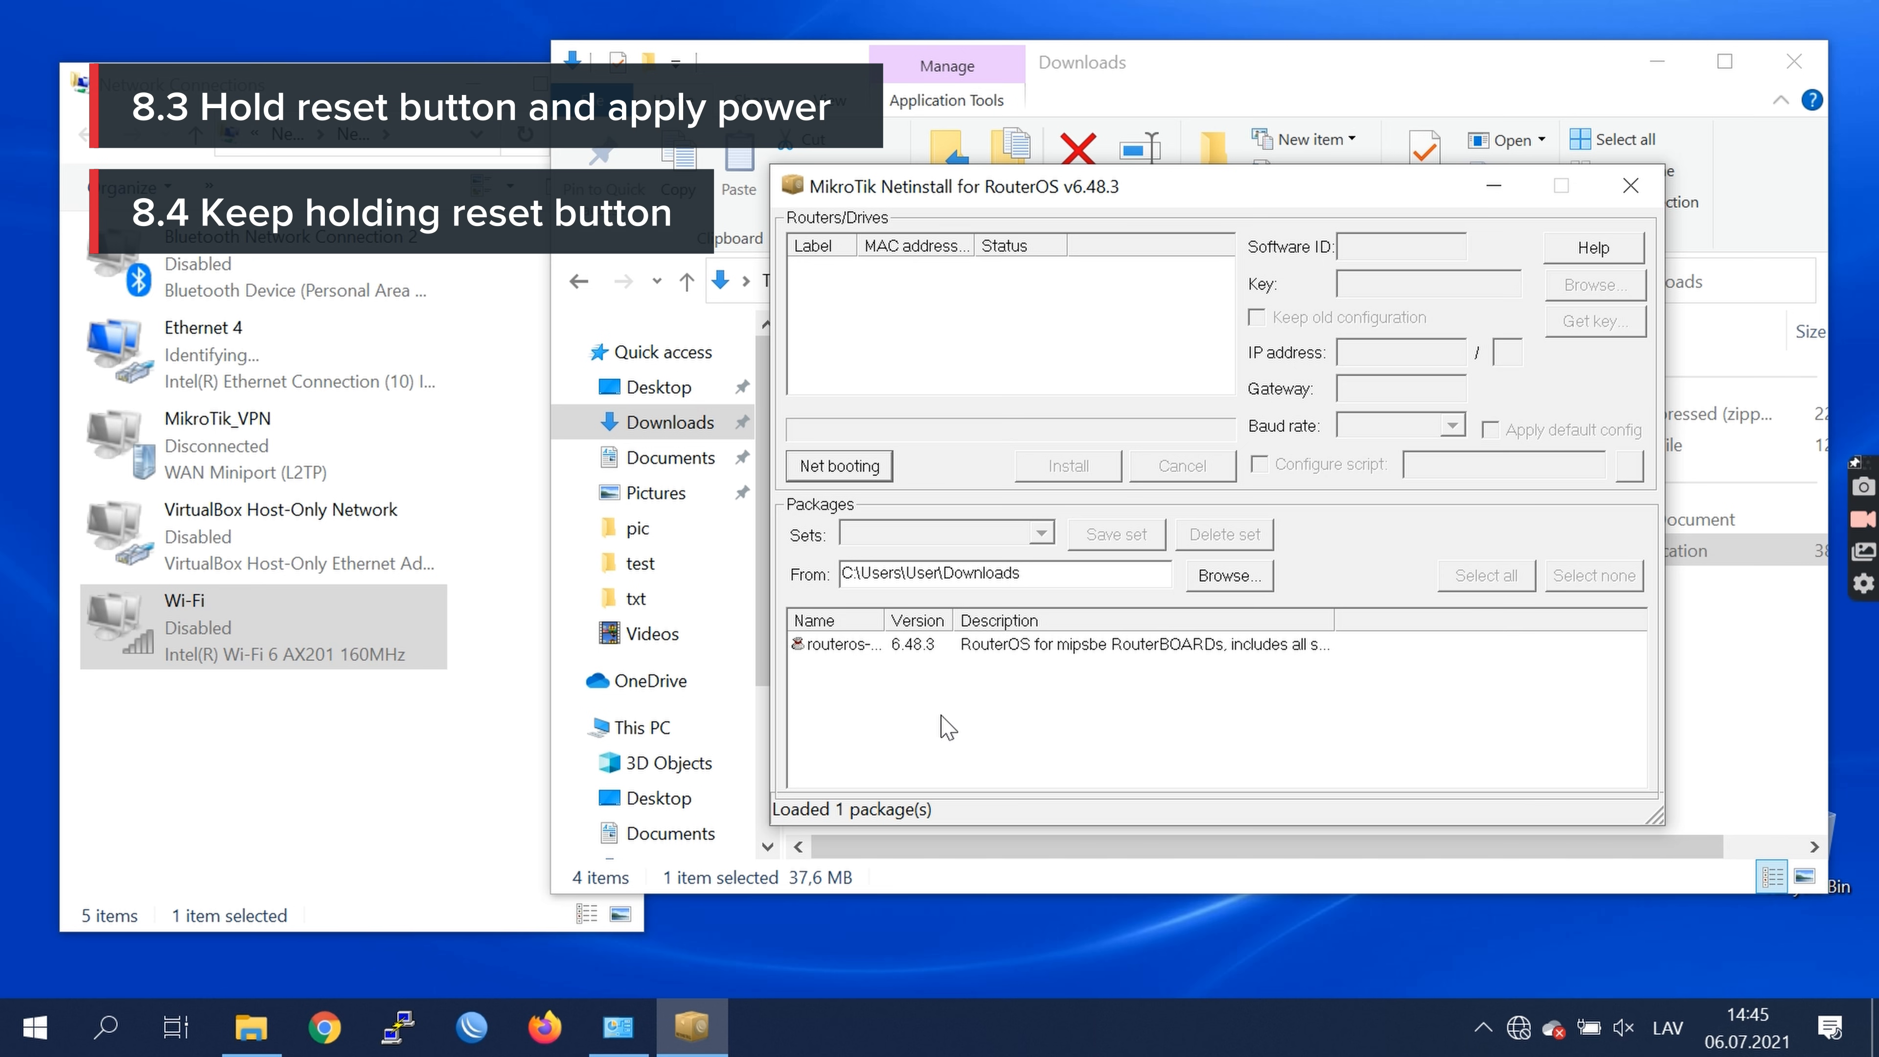
{"action": "mouse_move", "coordinate": [932, 385]}
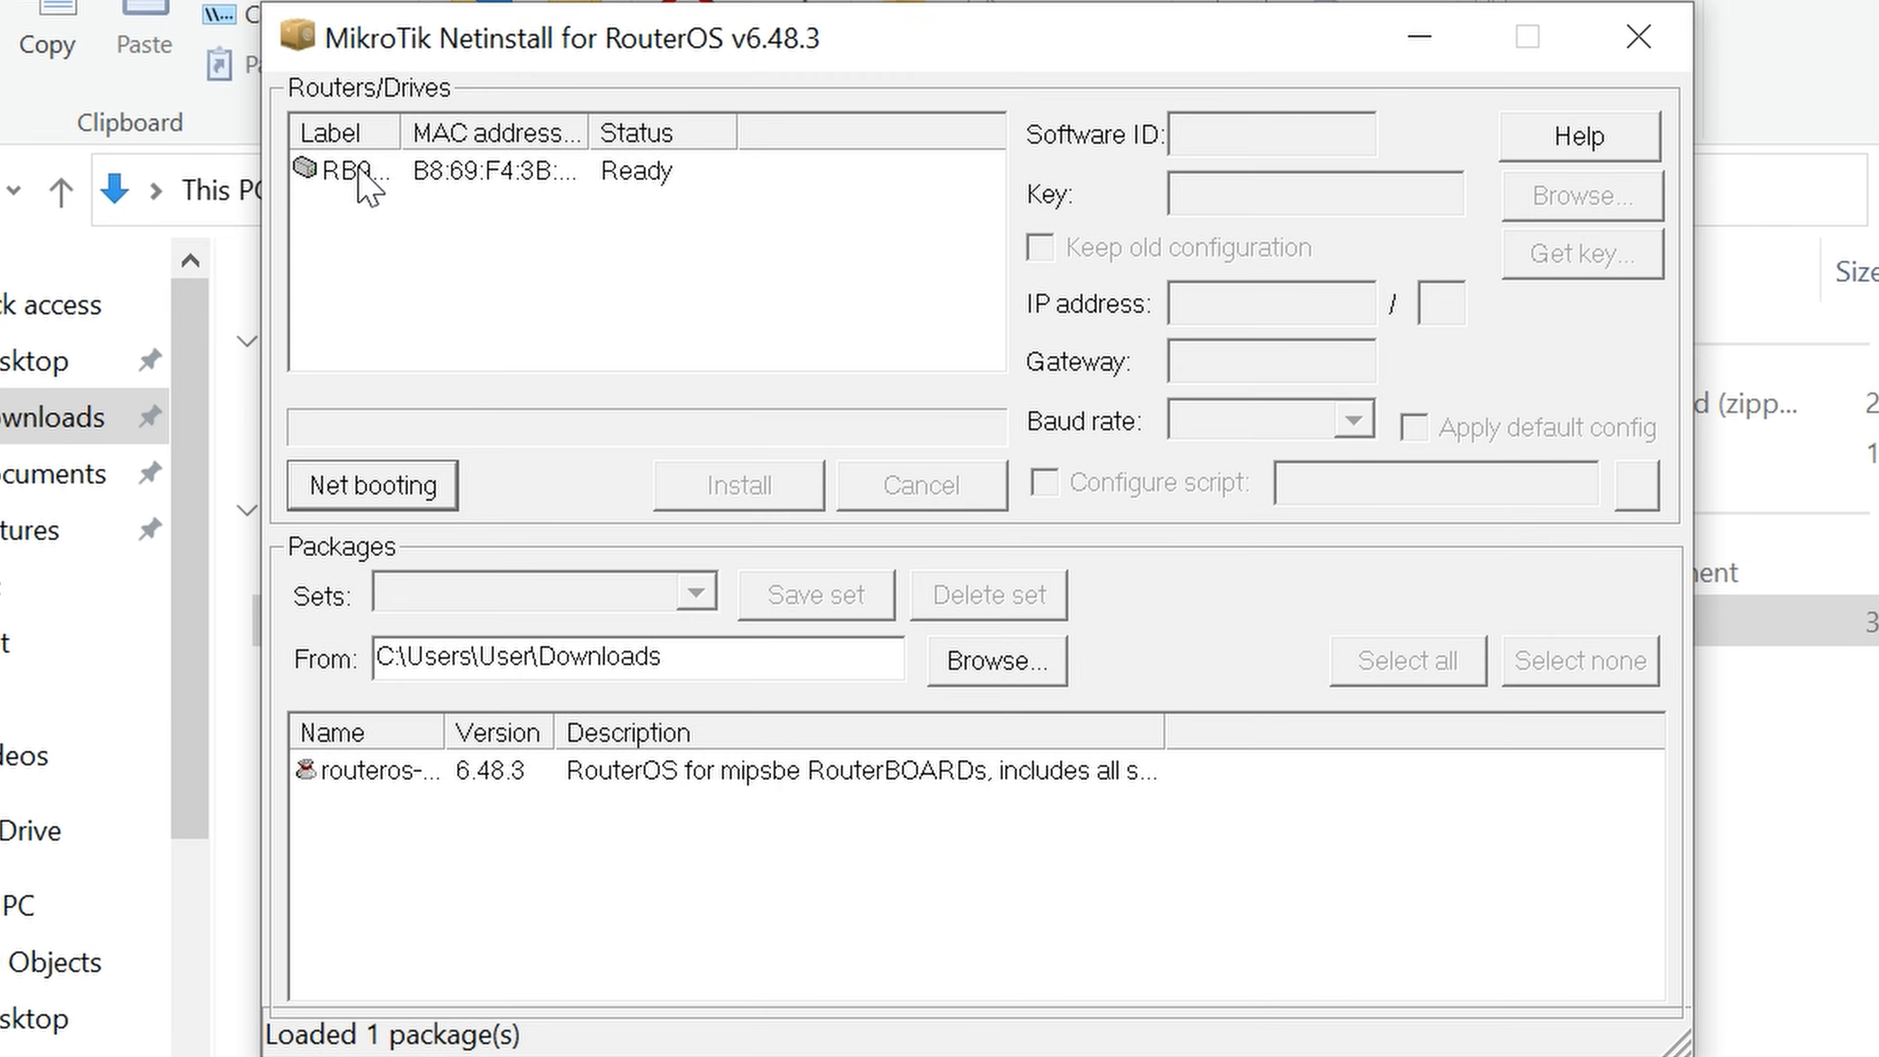
Select the detected router as target and set Downloads as the package directory
{"action": "left_click", "coordinate": [359, 171]}
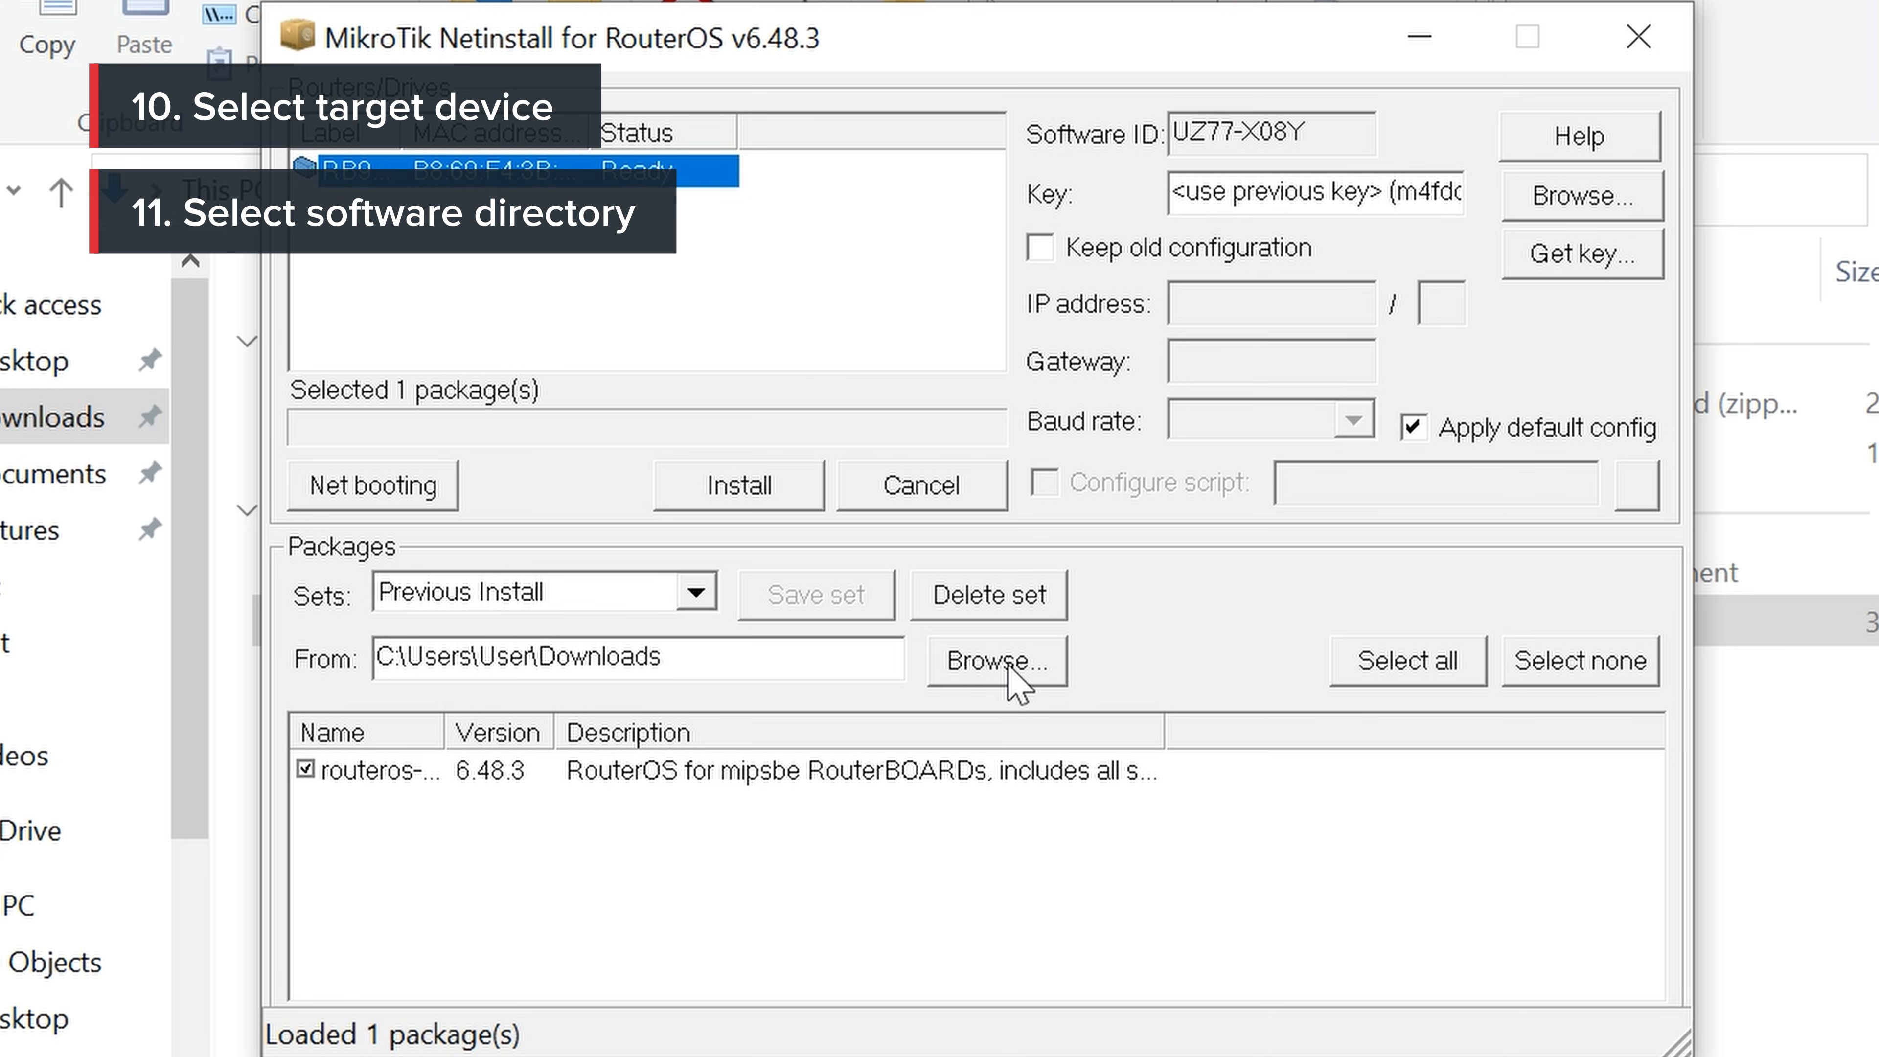
{"action": "left_click", "coordinate": [996, 661]}
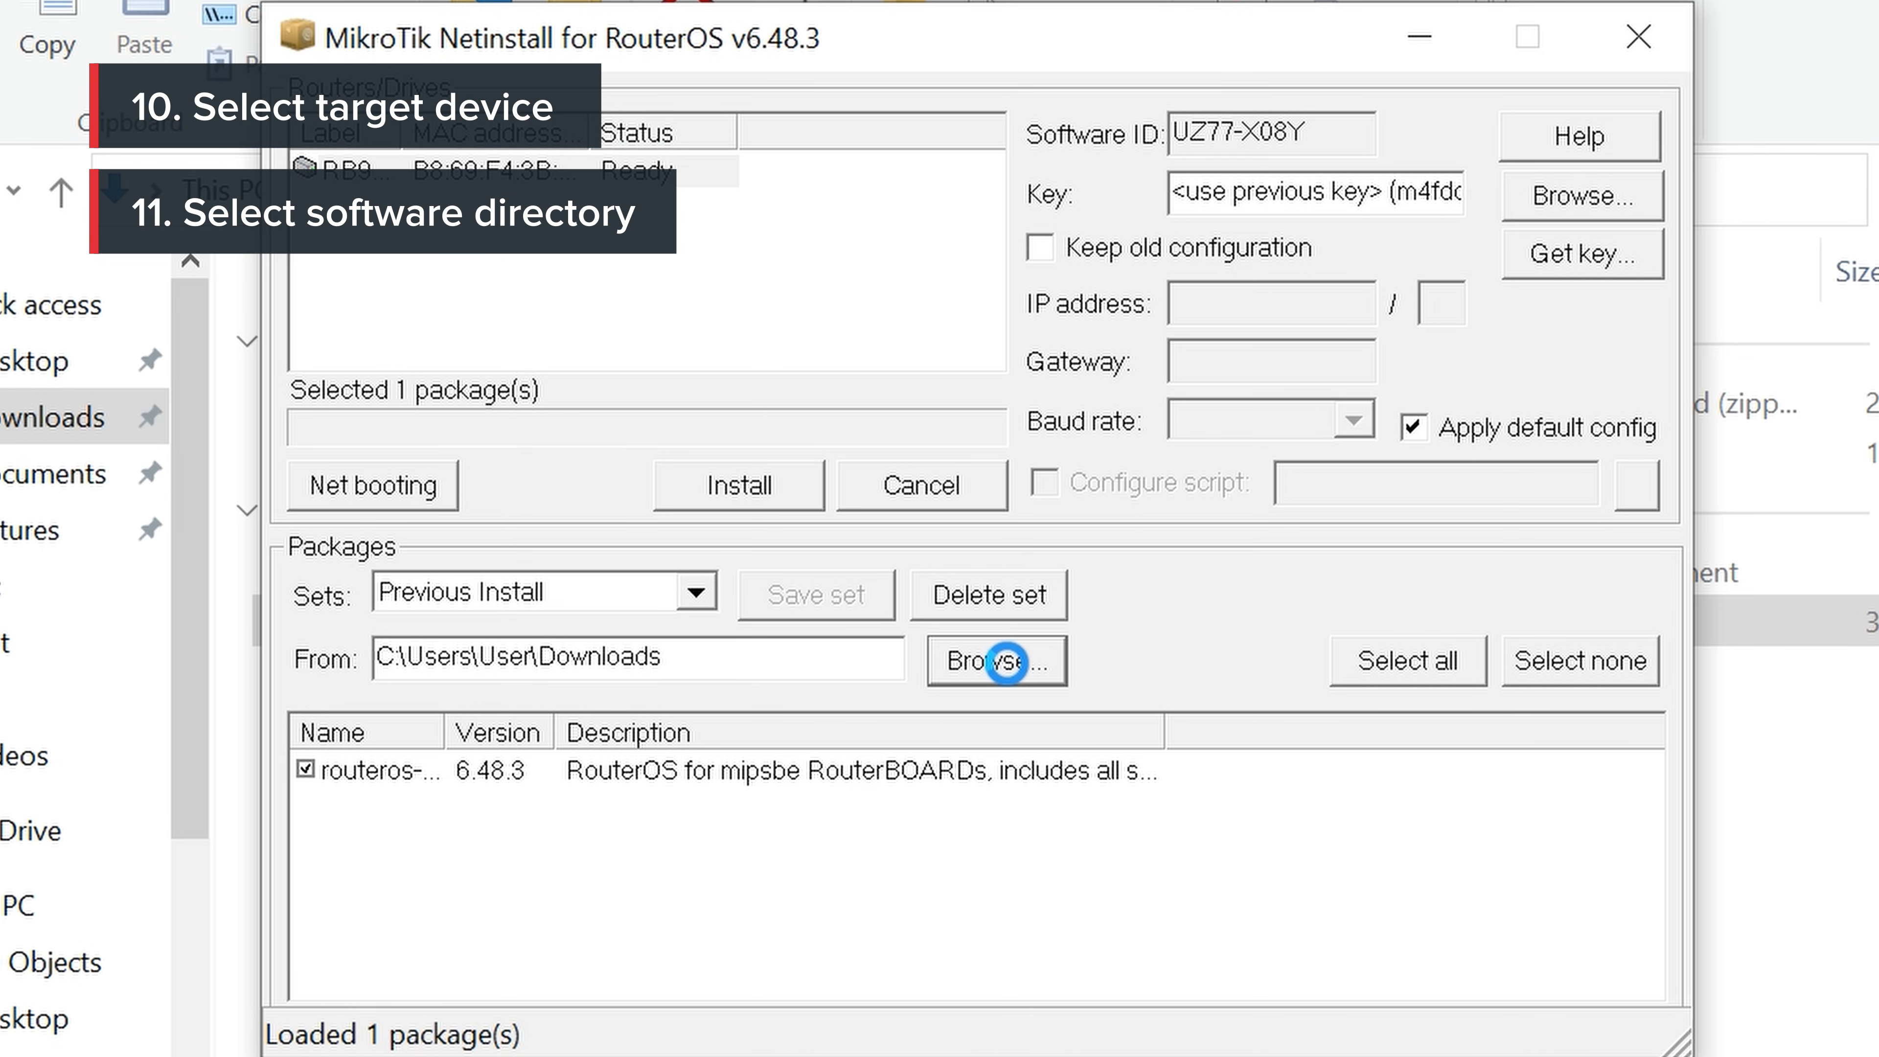
{"action": "left_click", "coordinate": [996, 661]}
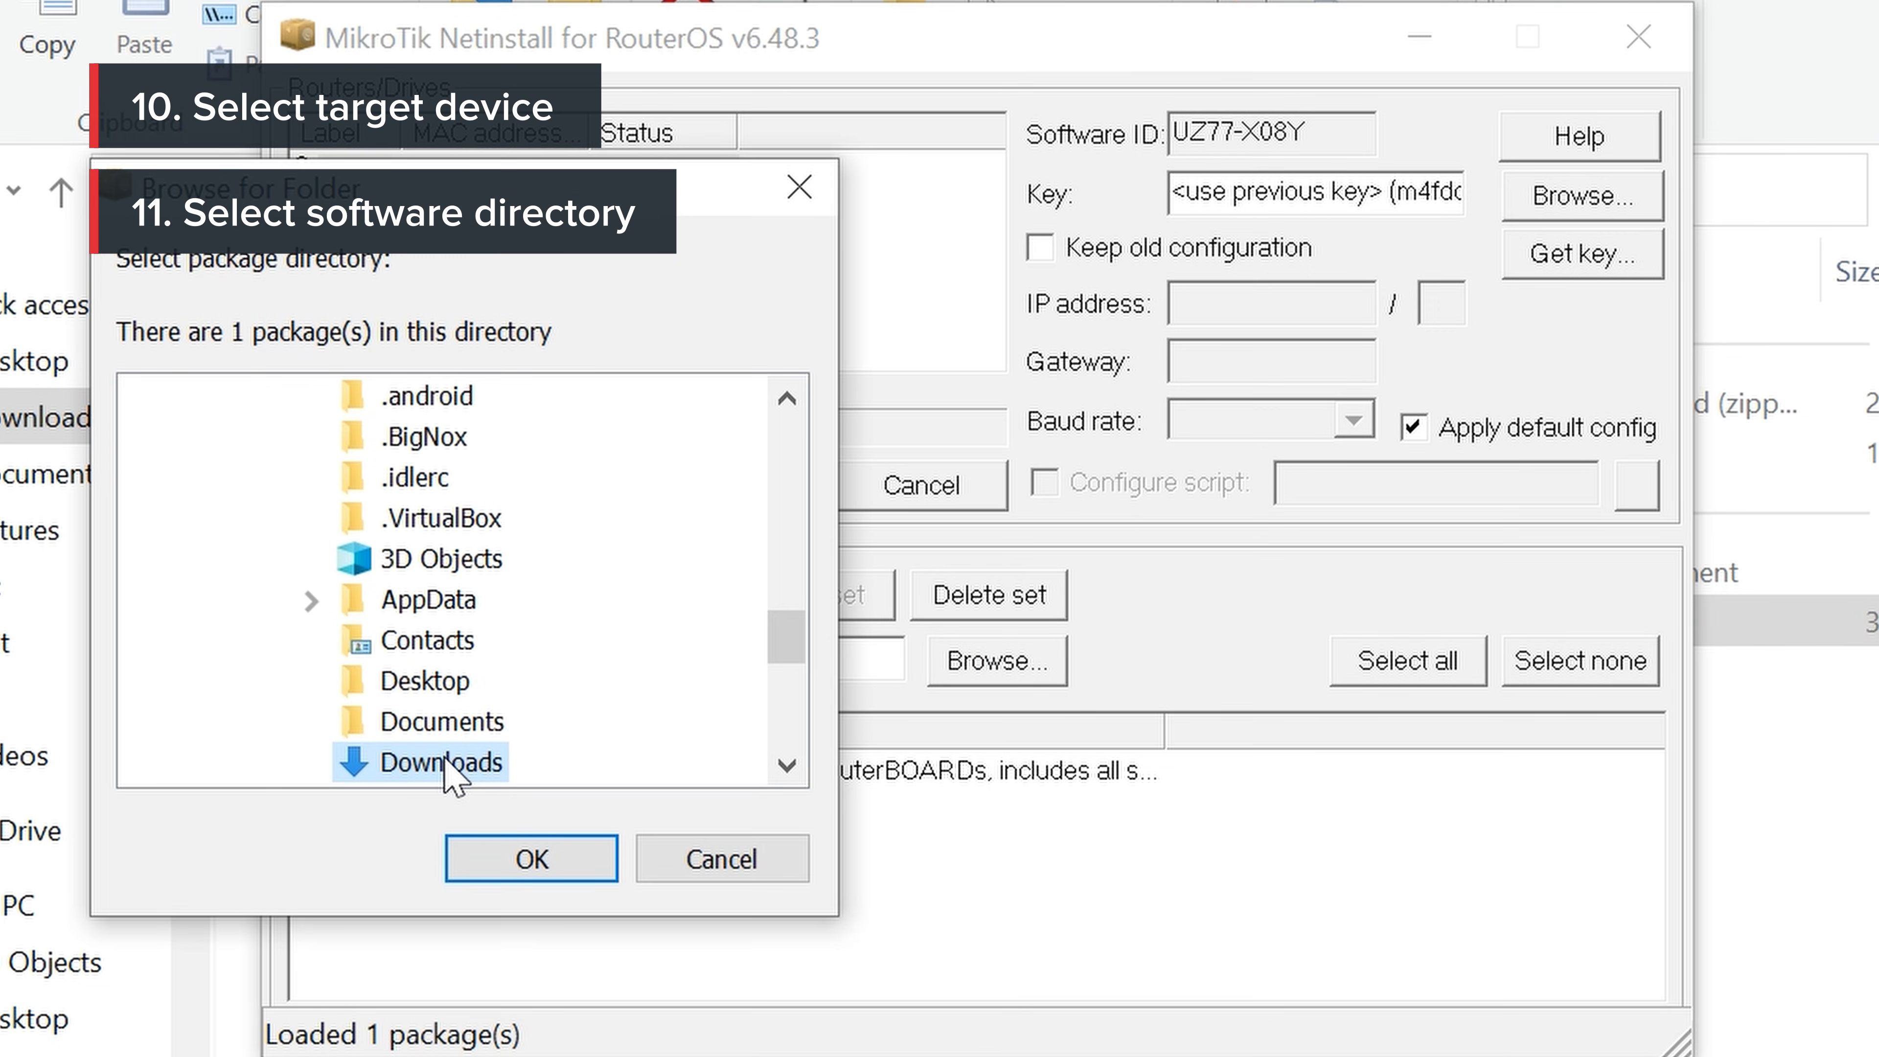
{"action": "left_click", "coordinate": [530, 860]}
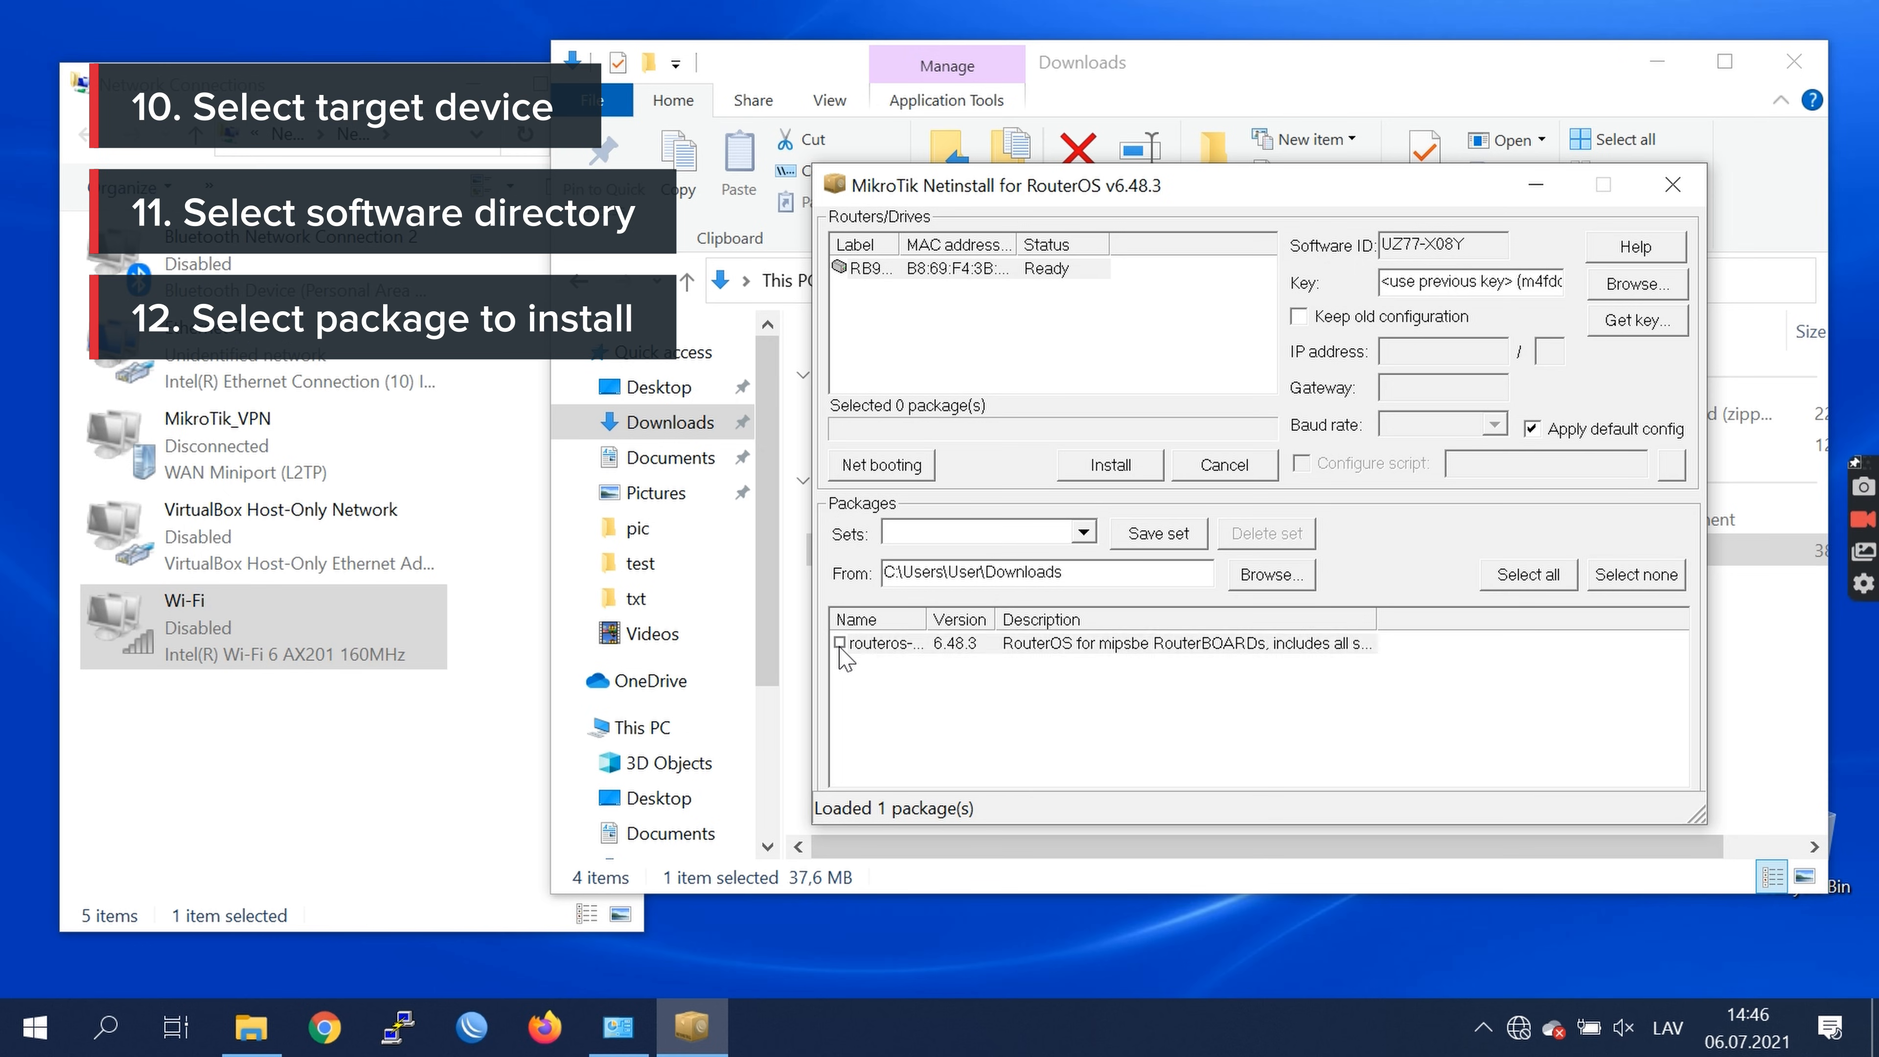
Install the routeros-mipsbe package with default config; router status reads Installing
{"action": "left_click", "coordinate": [838, 644]}
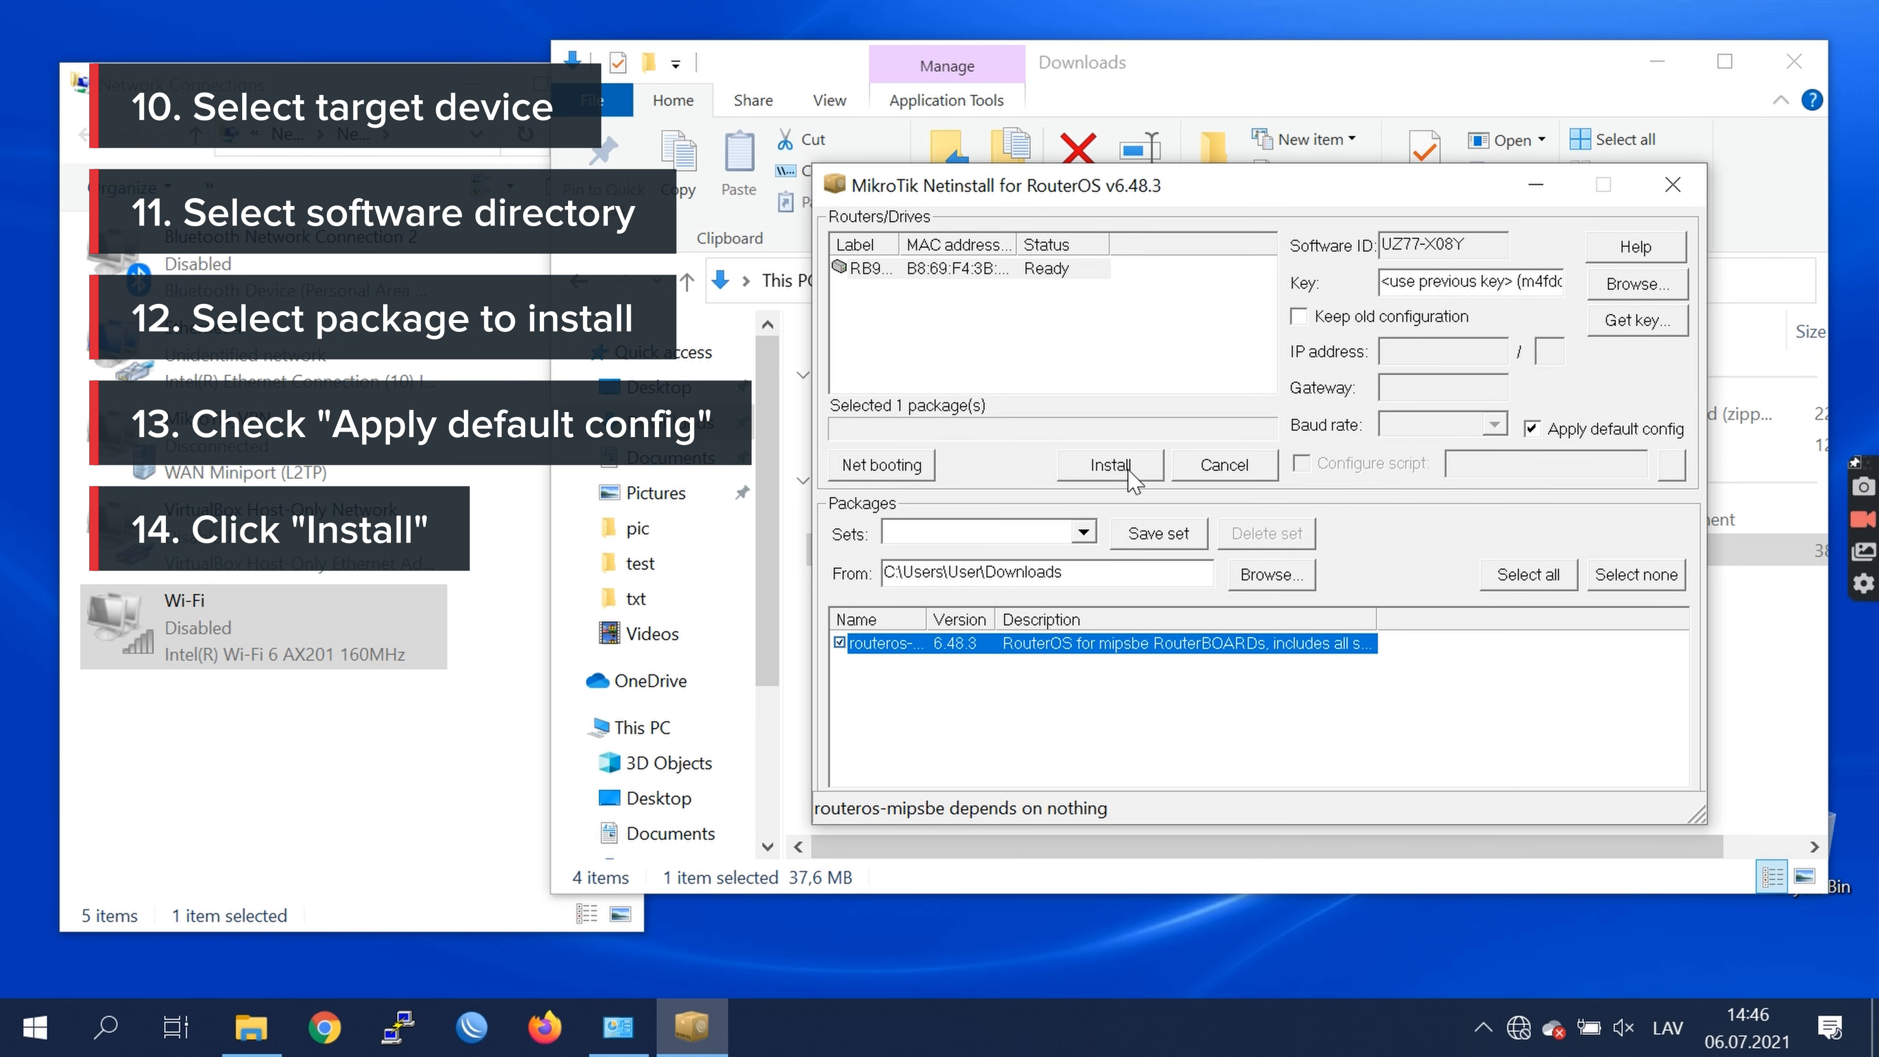
{"action": "left_click", "coordinate": [1108, 465]}
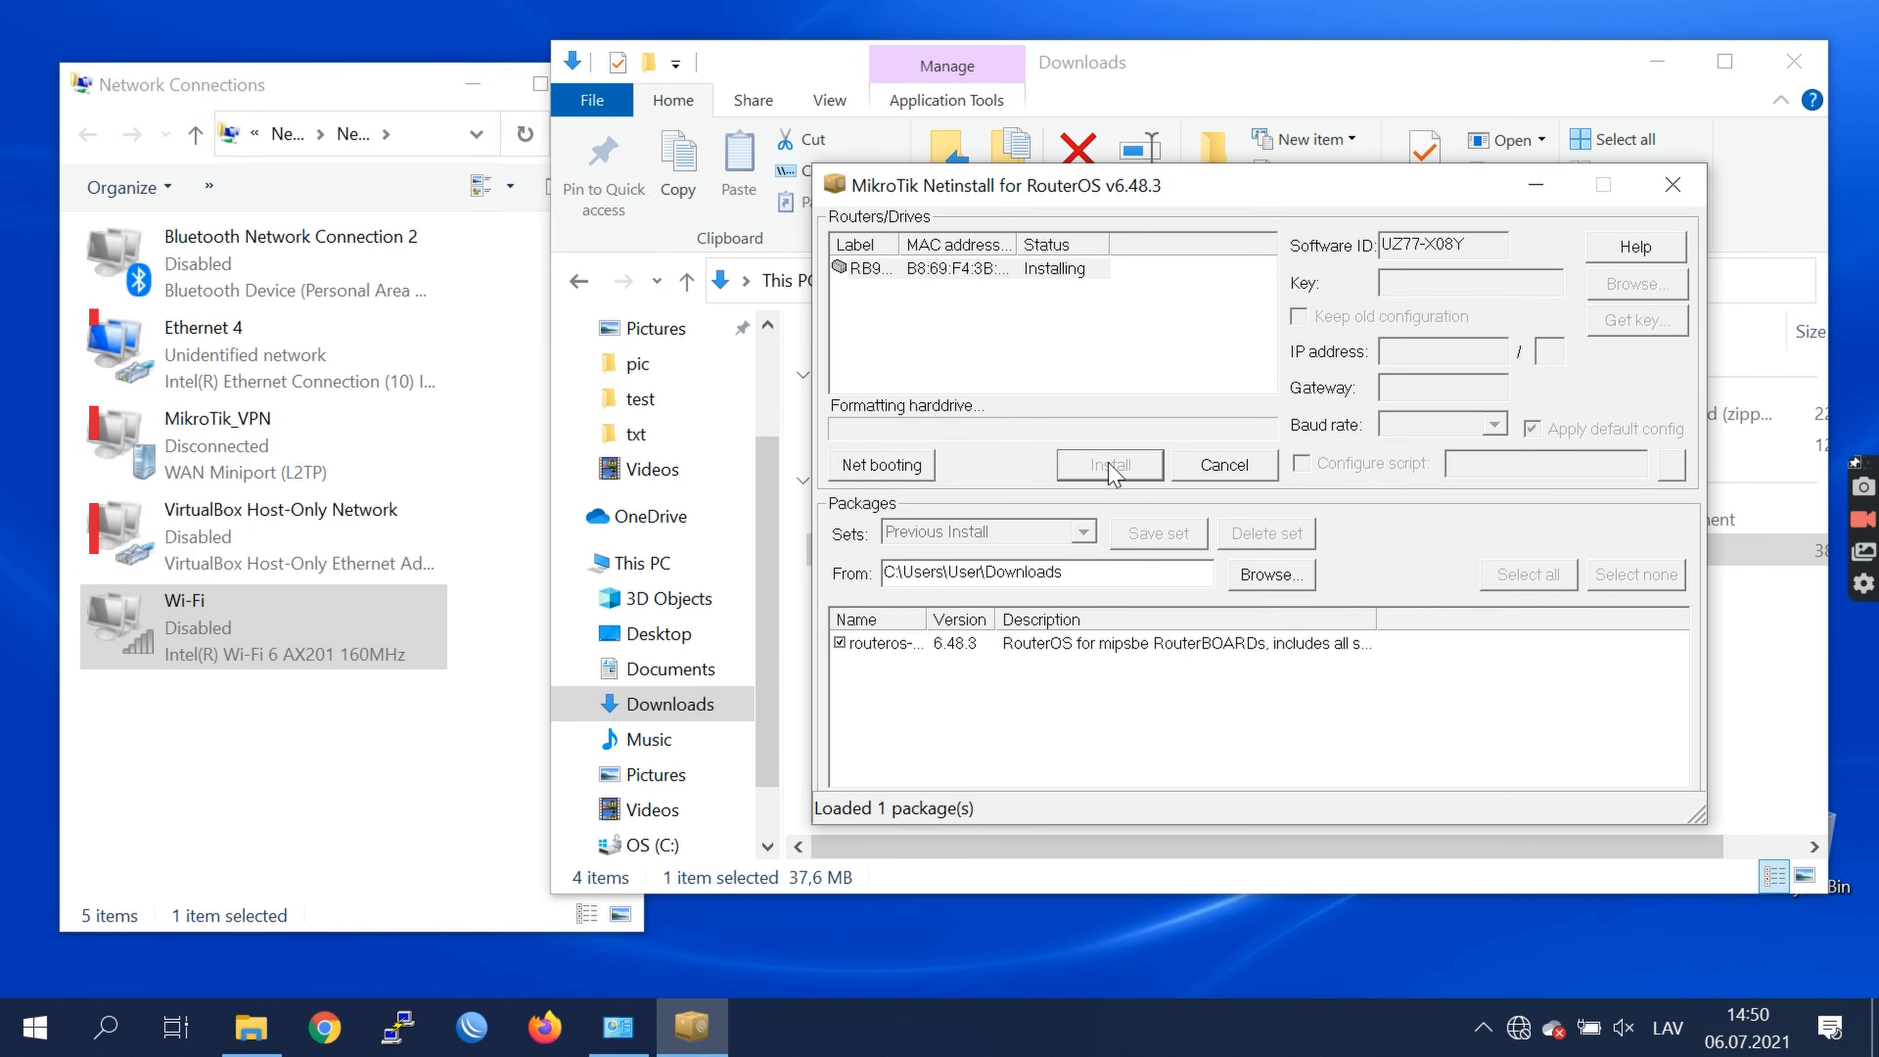